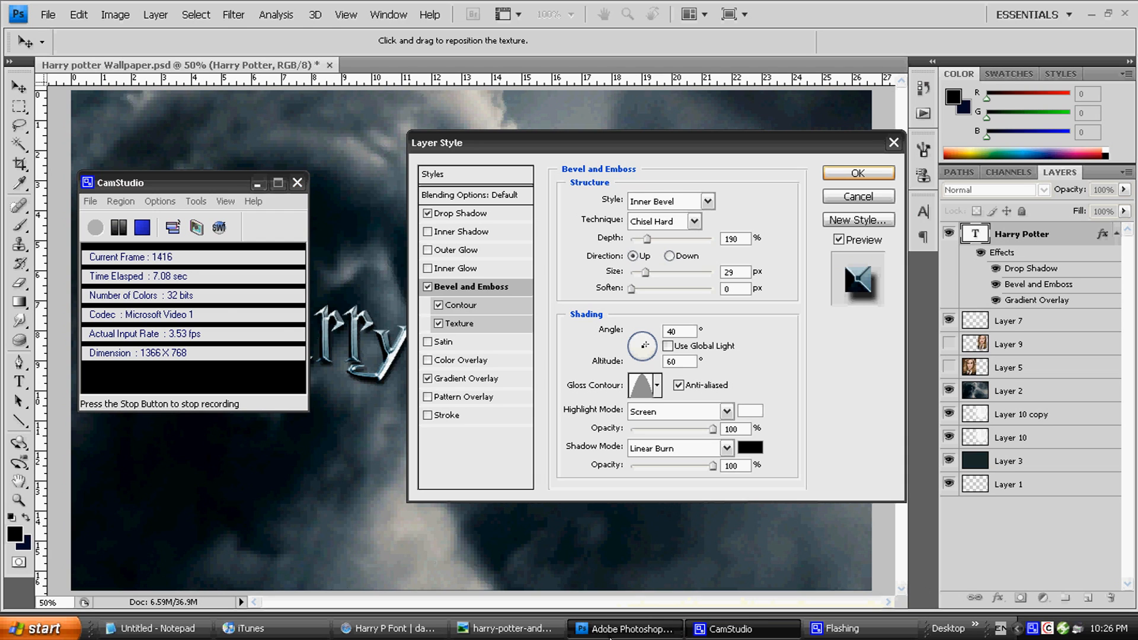
# Compare the title with the reference poster and cancel the Layer Style dialog without changes
pyautogui.click(506, 629)
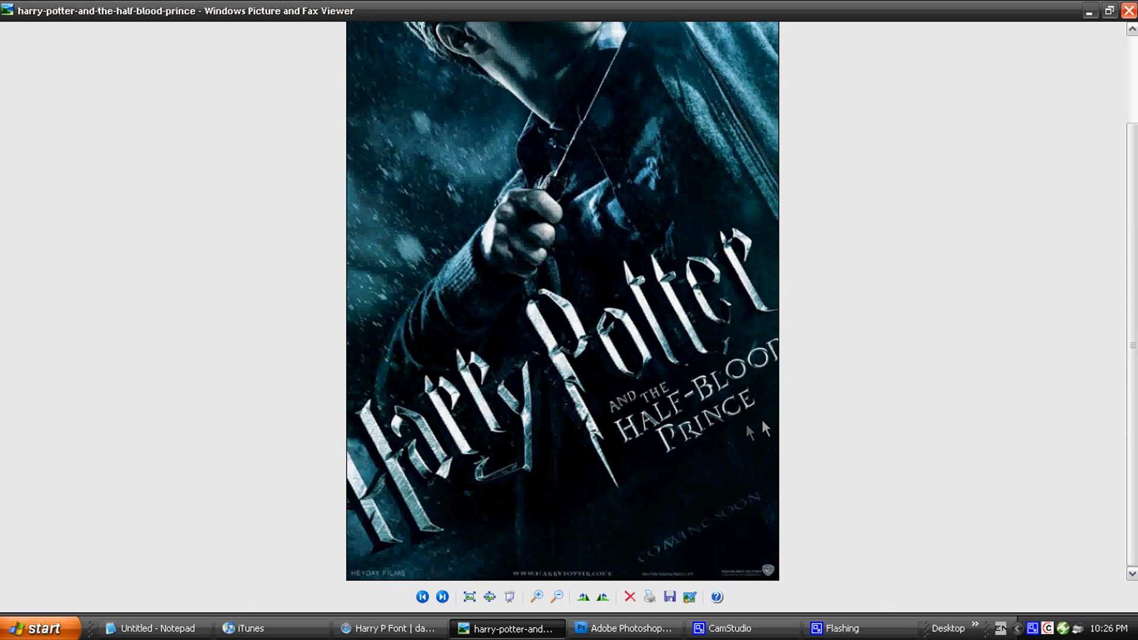
pyautogui.moveTo(363, 506)
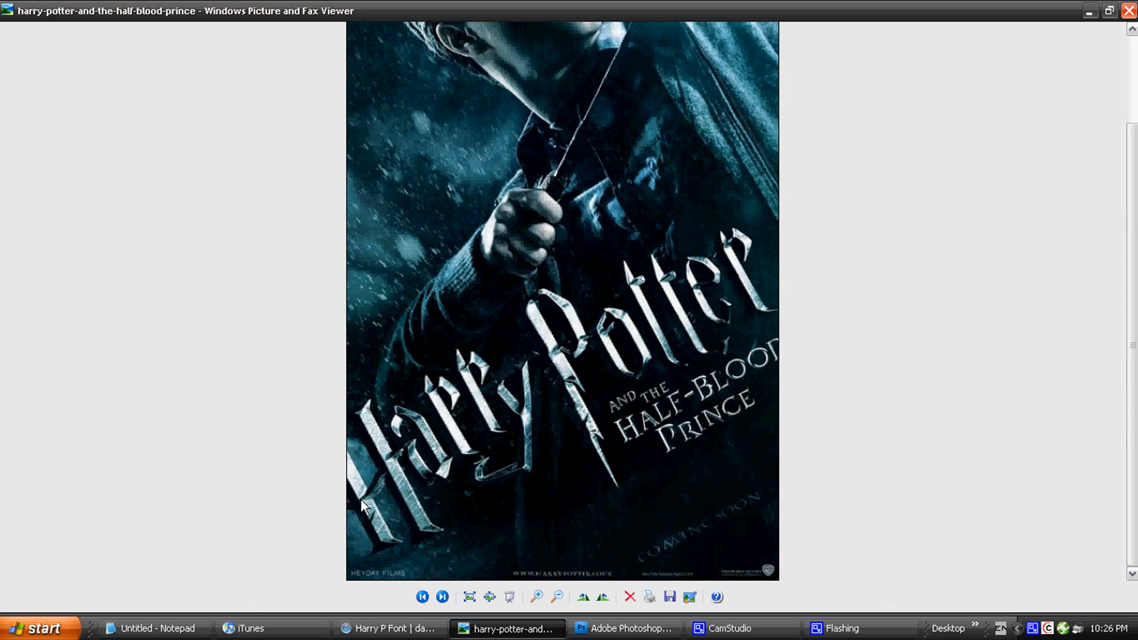
pyautogui.moveTo(428, 543)
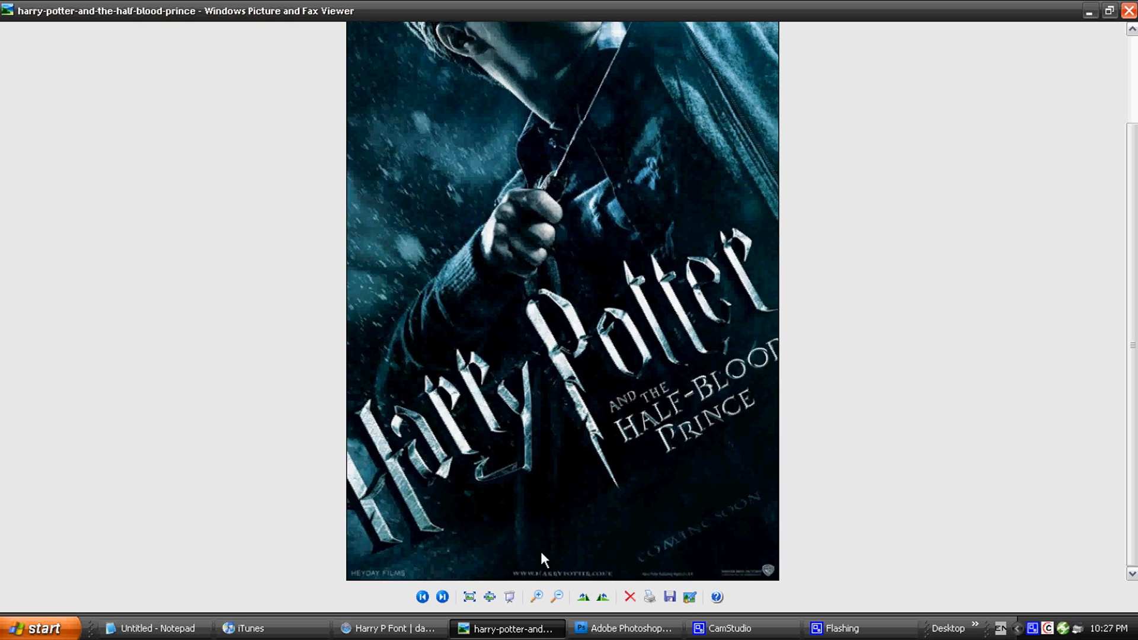
pyautogui.moveTo(526, 476)
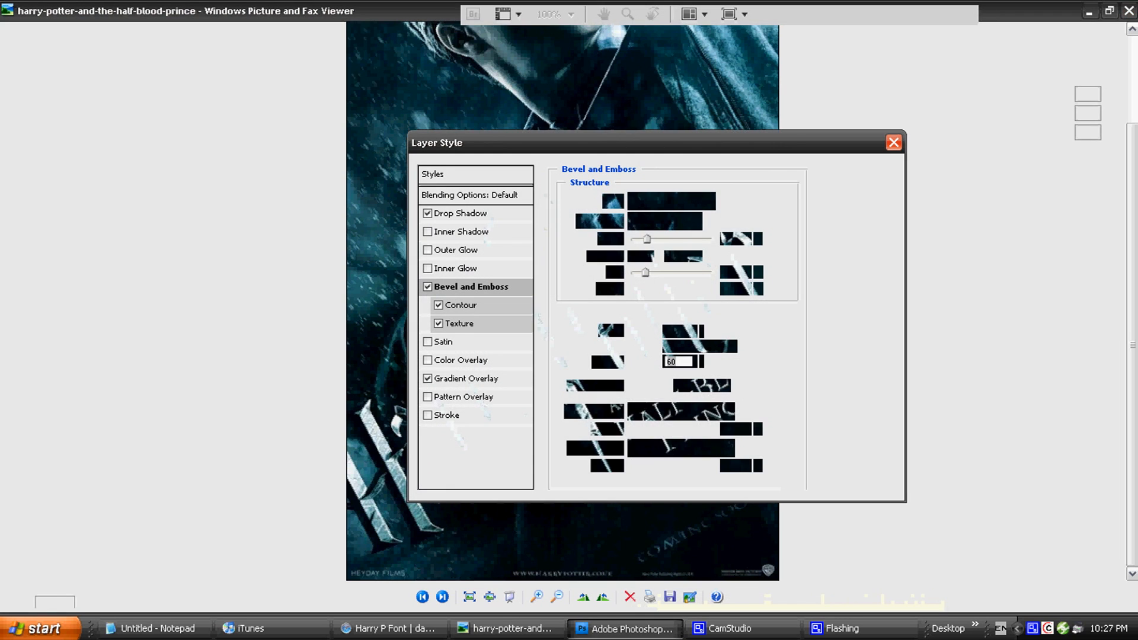
pyautogui.click(622, 628)
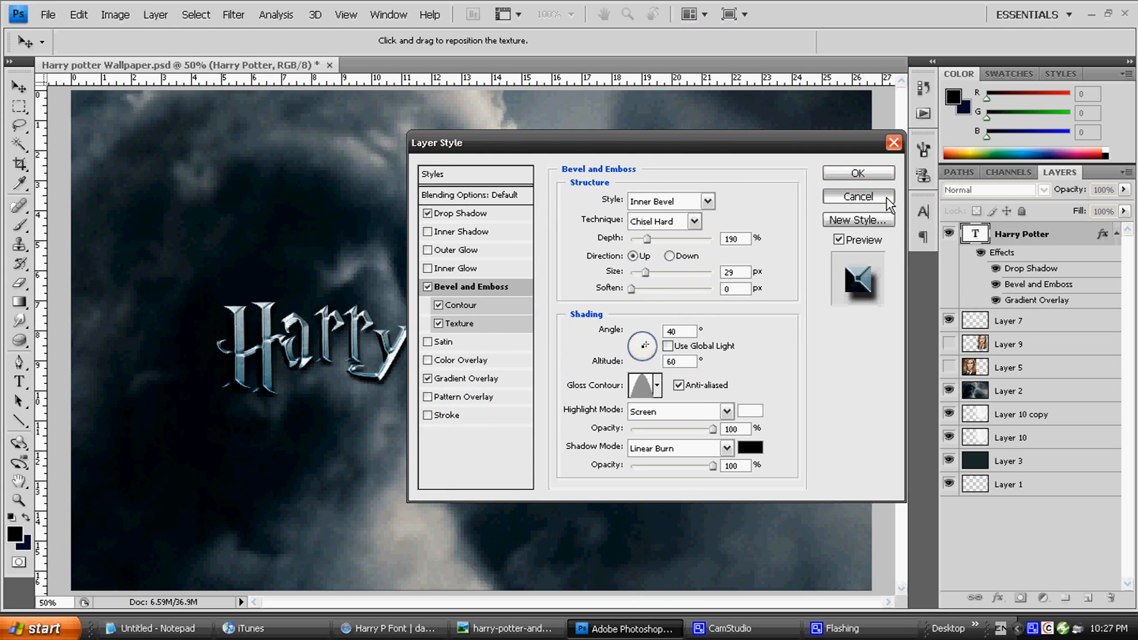
pyautogui.click(857, 196)
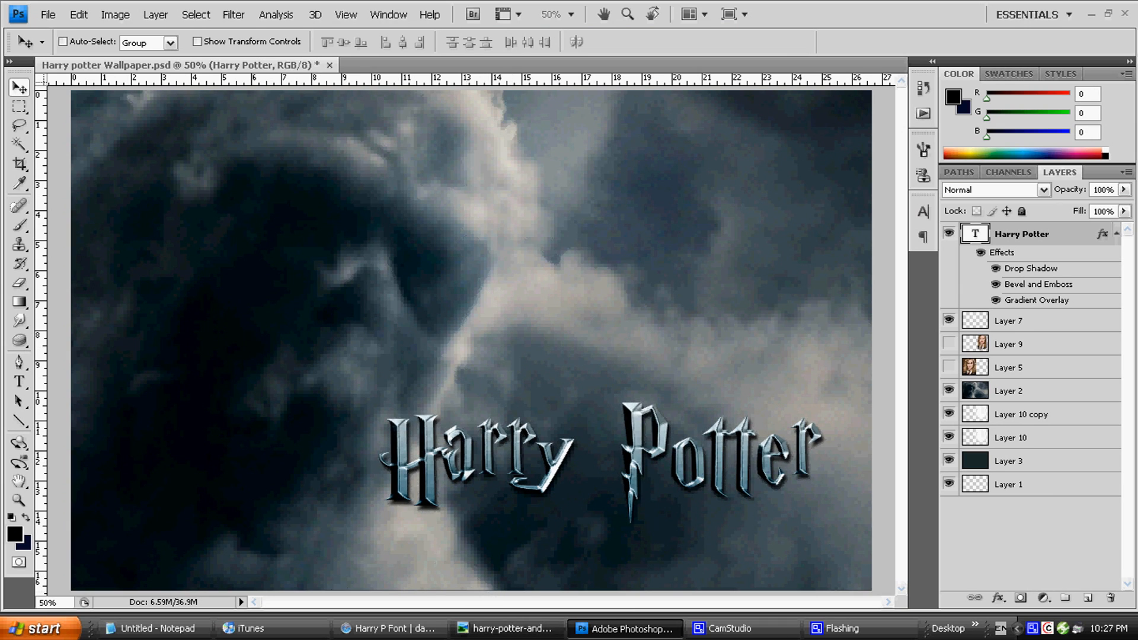
pyautogui.click(506, 628)
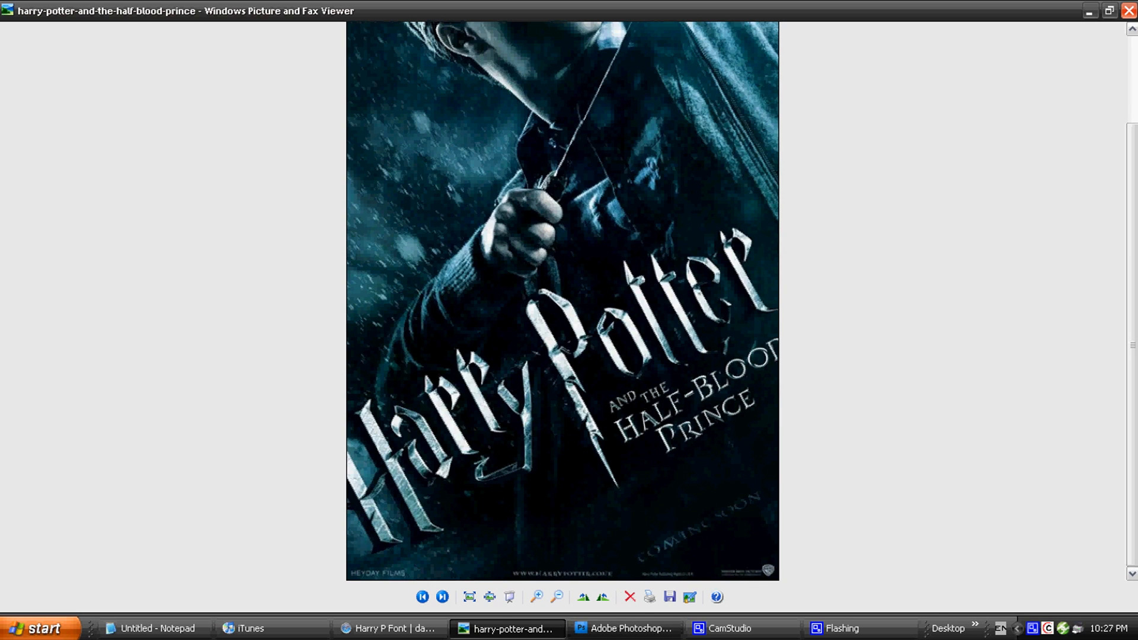
pyautogui.click(622, 628)
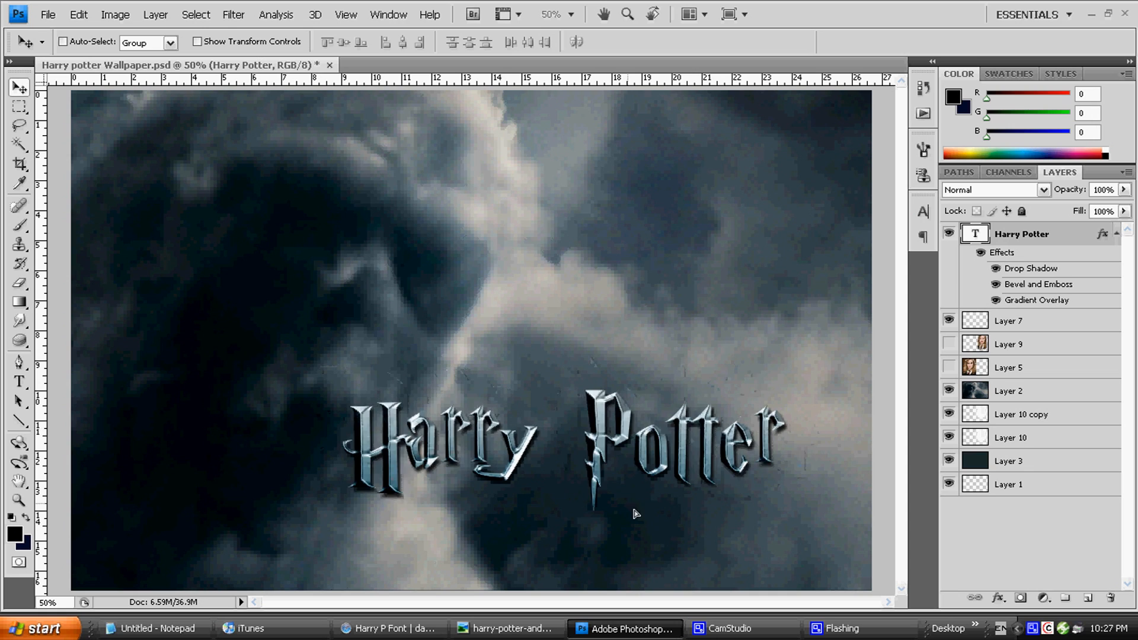
# Reopen the Harry Potter layer's Blending Options at Bevel and Emboss (Inner Bevel, Chisel Hard, 190% depth)
pyautogui.rightClick(1021, 233)
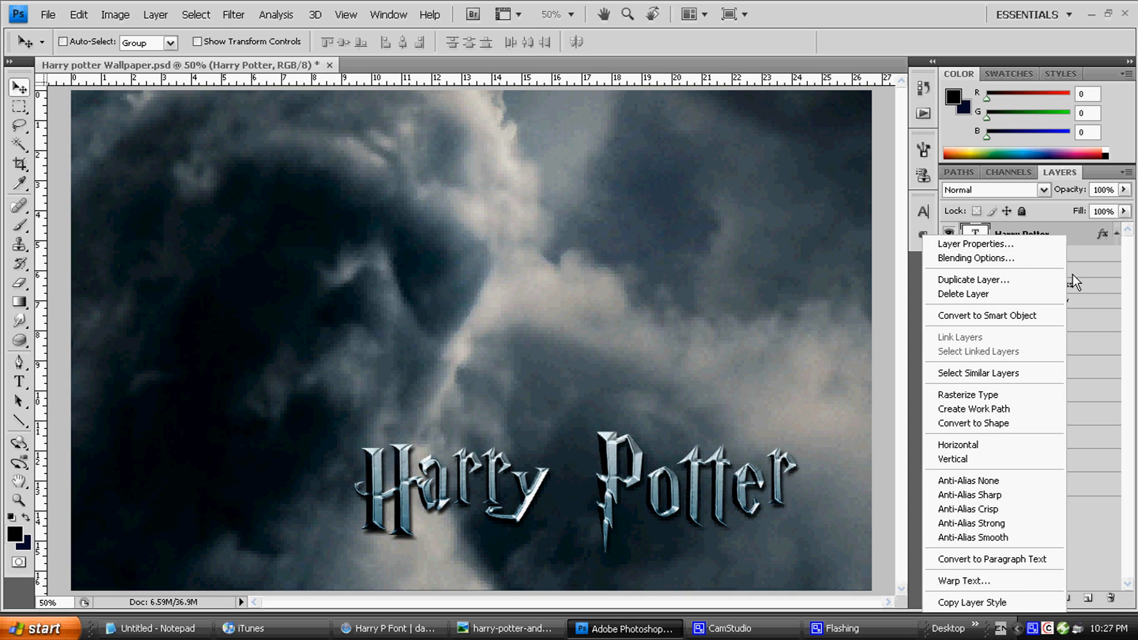
pyautogui.click(977, 257)
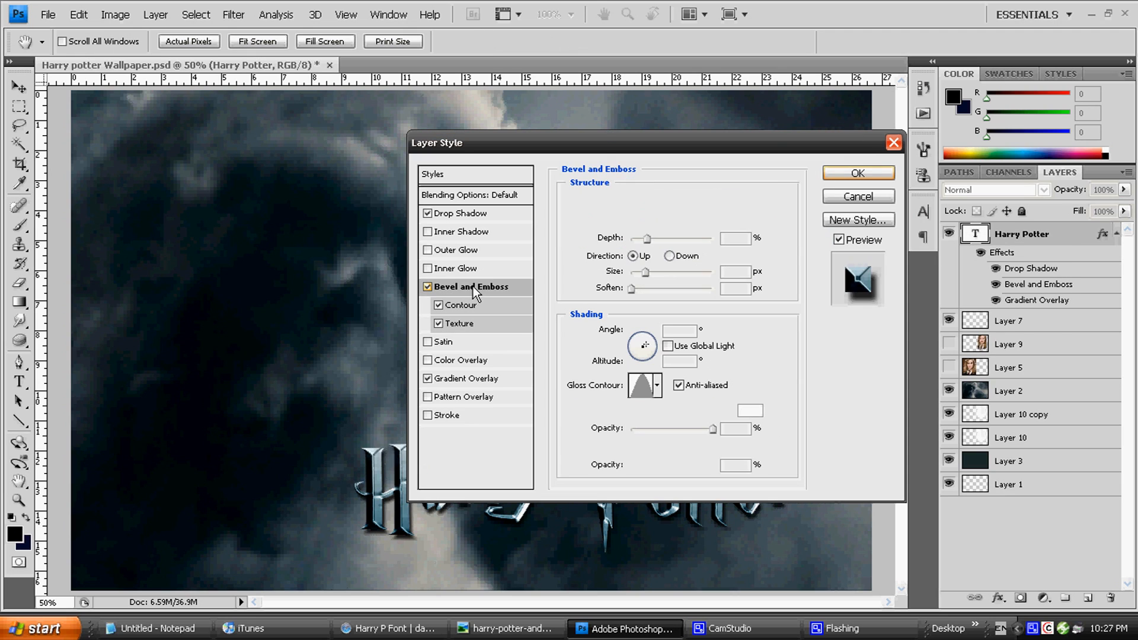
pyautogui.click(473, 285)
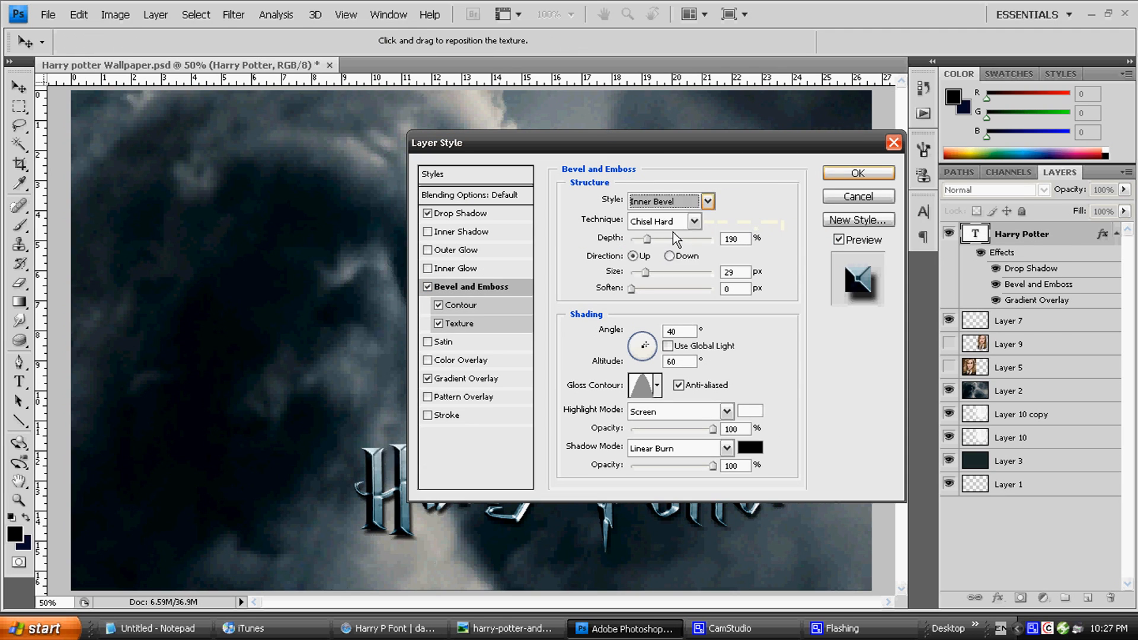
pyautogui.click(694, 220)
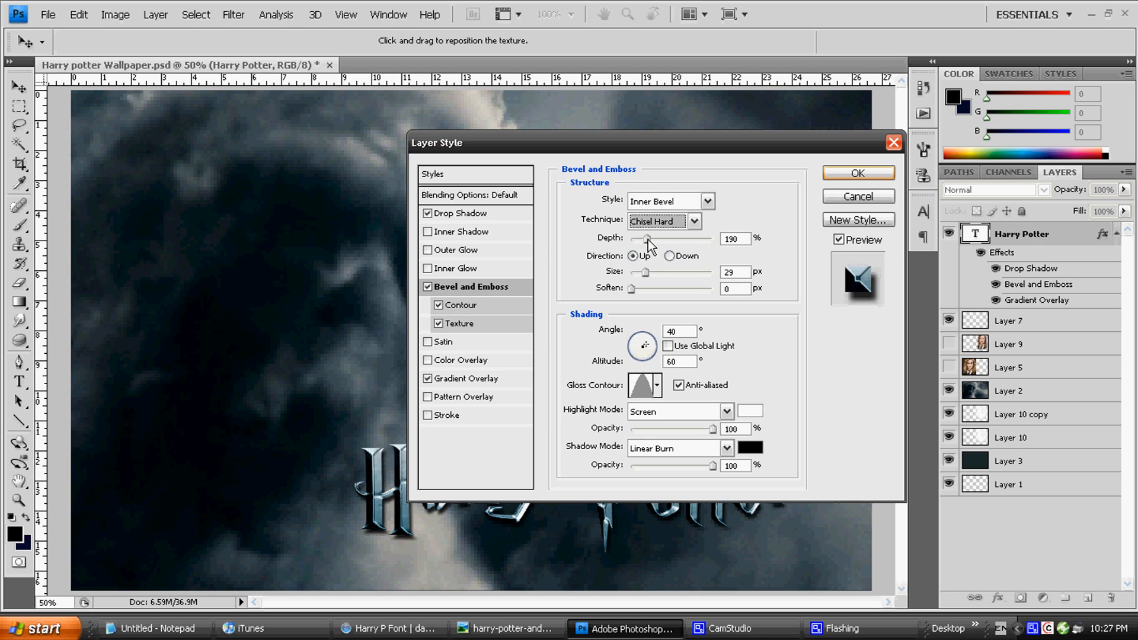
pyautogui.moveTo(768, 240)
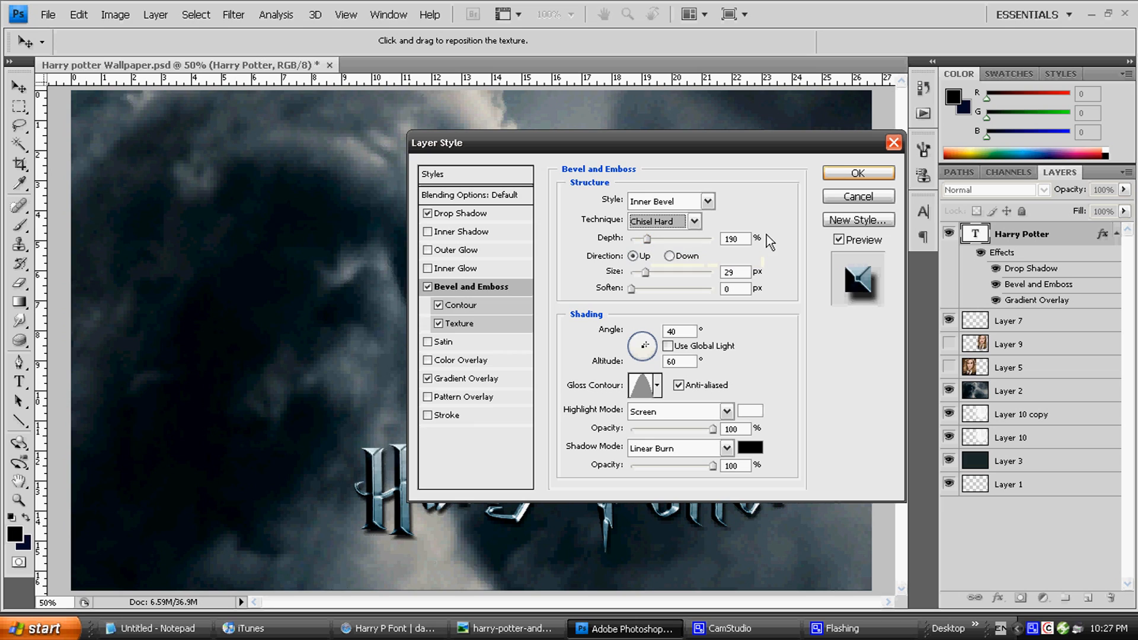
pyautogui.moveTo(856, 294)
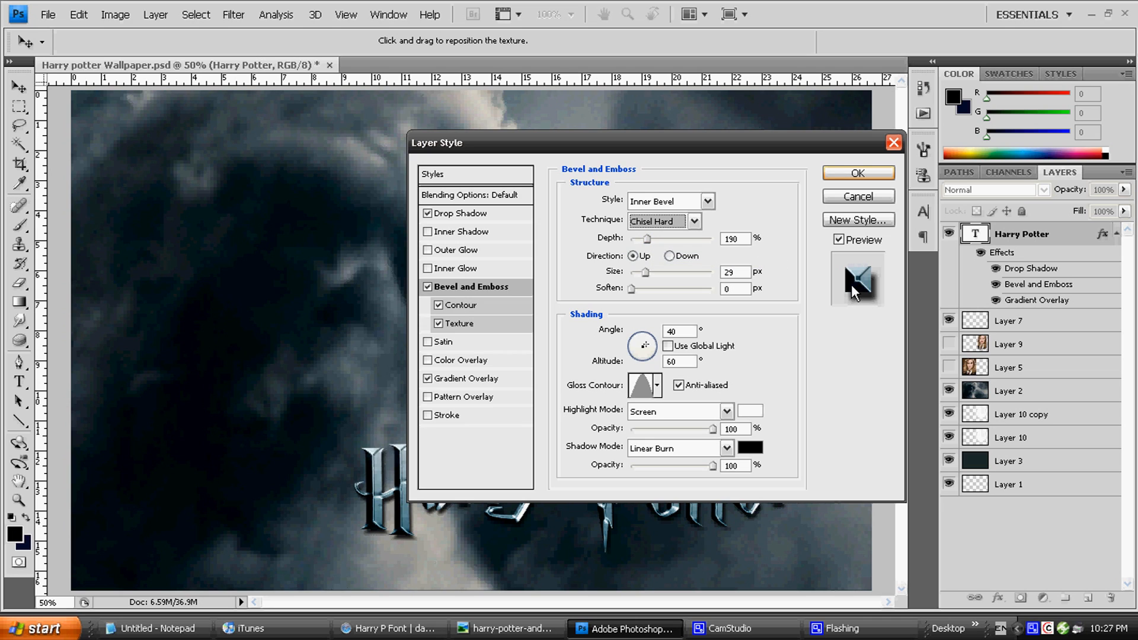
pyautogui.moveTo(858, 282)
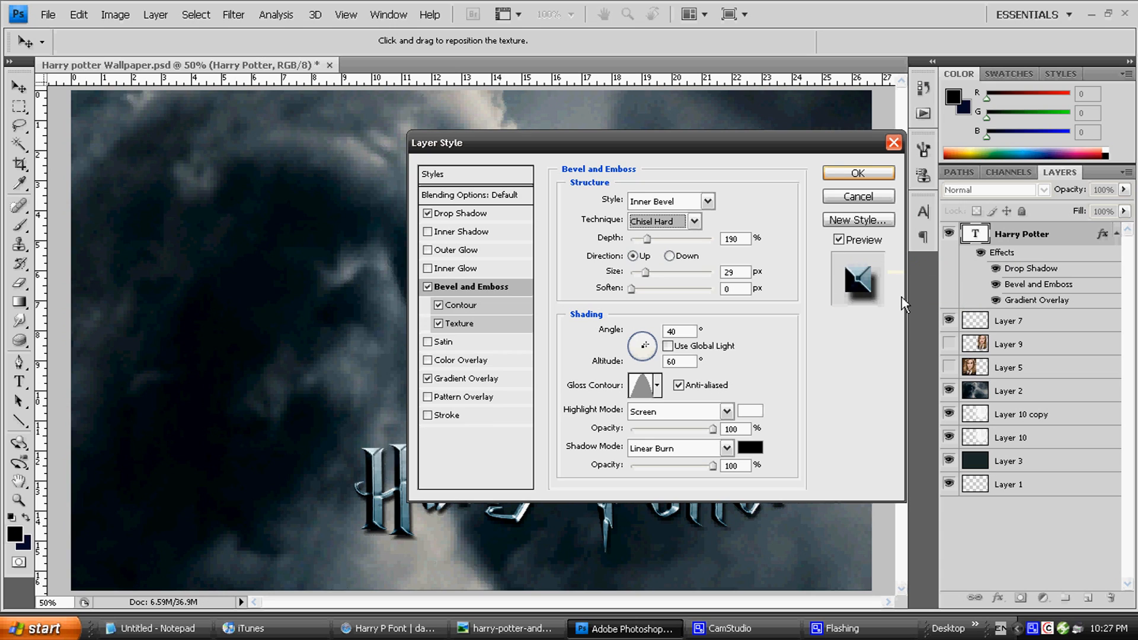
pyautogui.moveTo(885, 290)
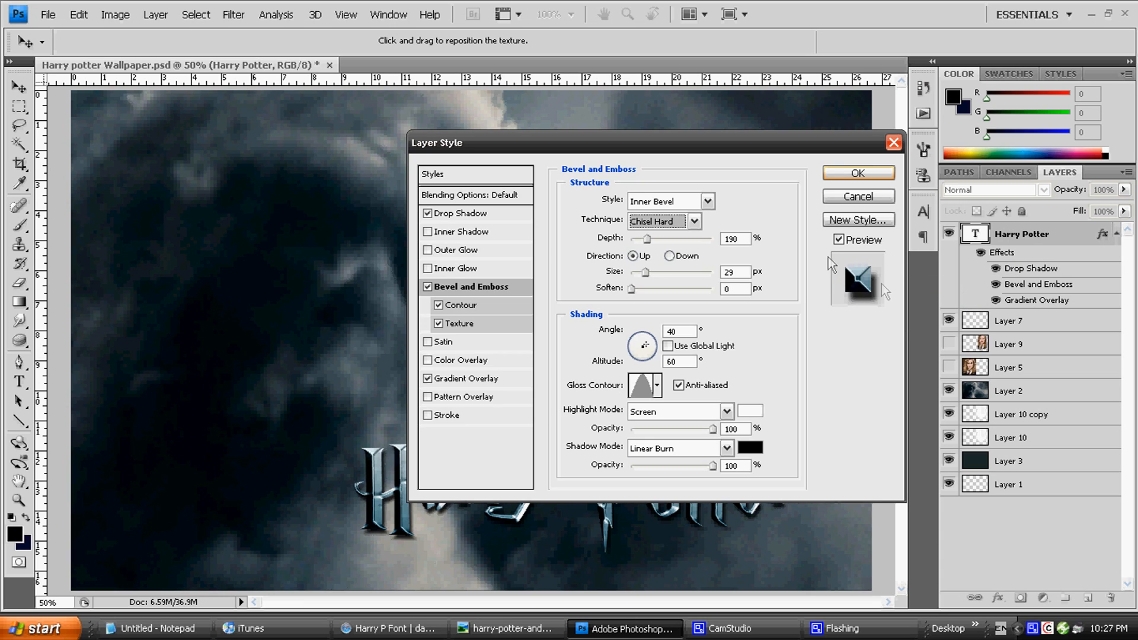
pyautogui.moveTo(878, 313)
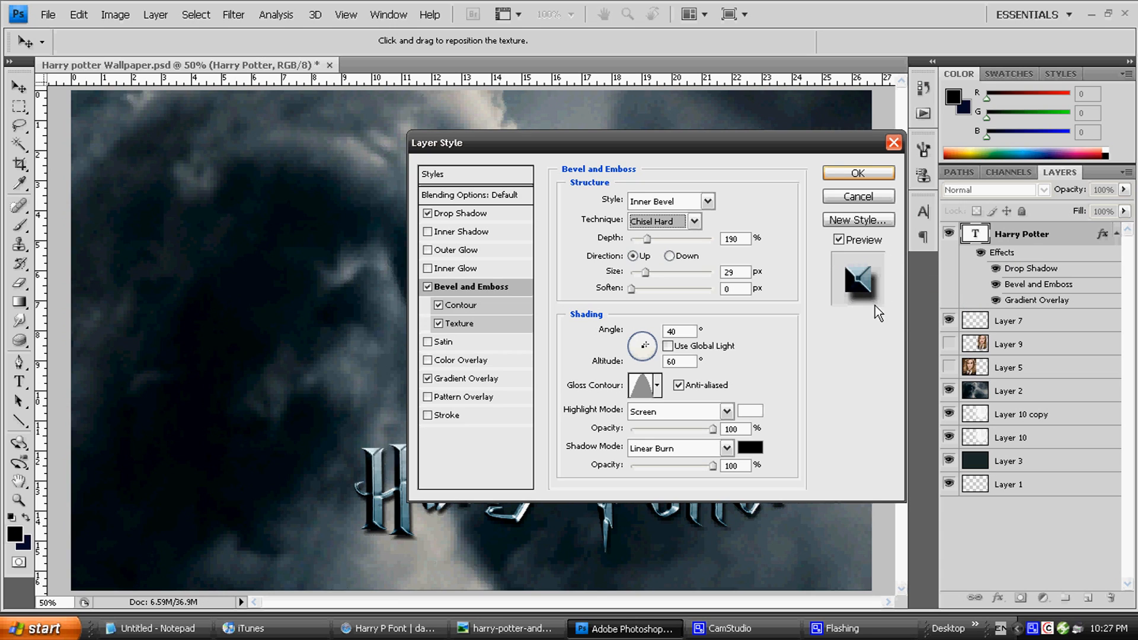
pyautogui.moveTo(802, 348)
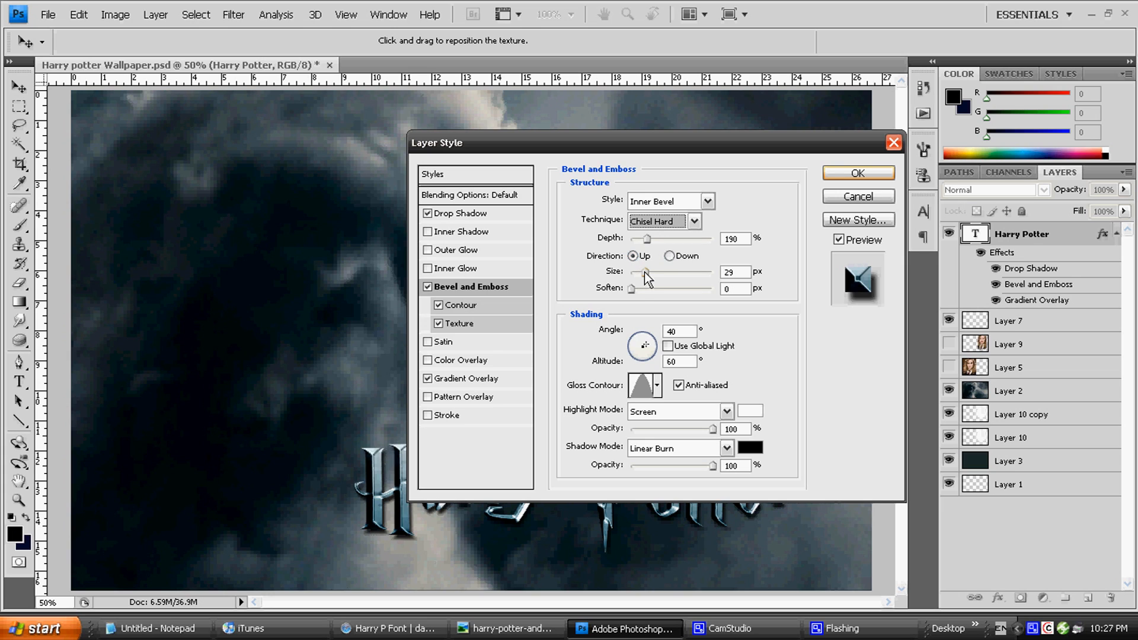
pyautogui.moveTo(631, 289)
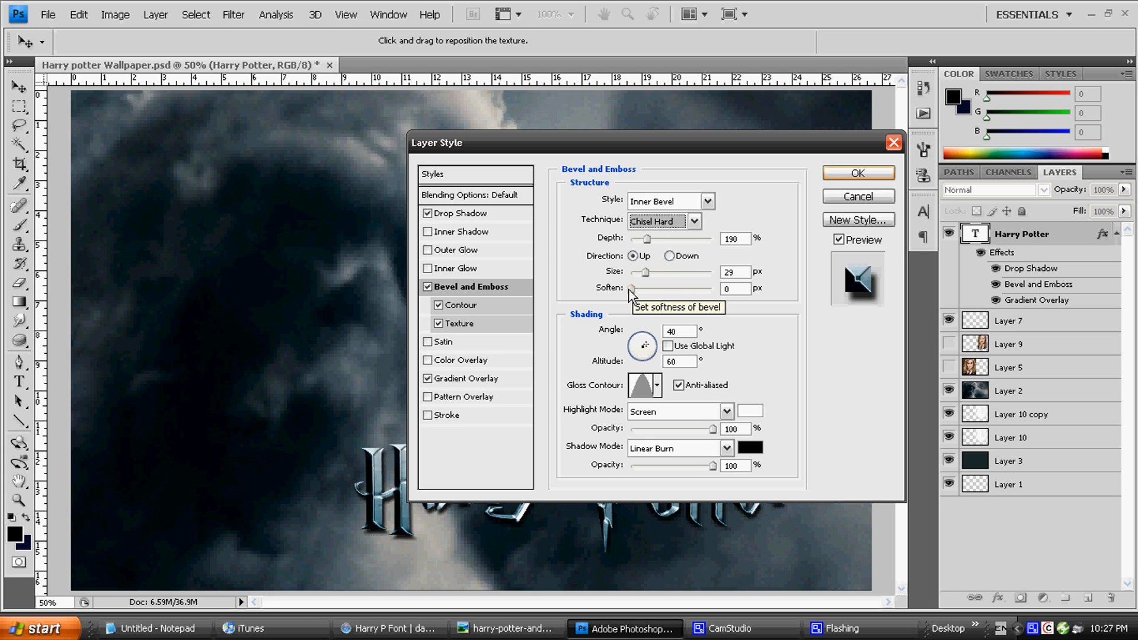
pyautogui.moveTo(635, 296)
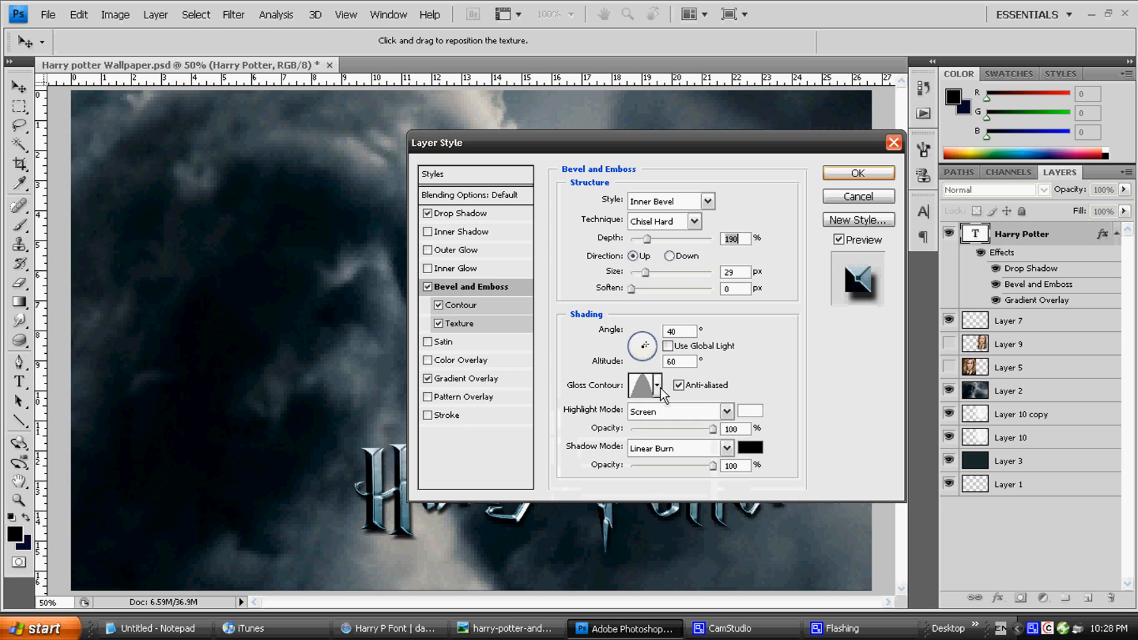
# Review the shading settings, keeping Screen highlights and Linear Burn shadows
pyautogui.click(656, 384)
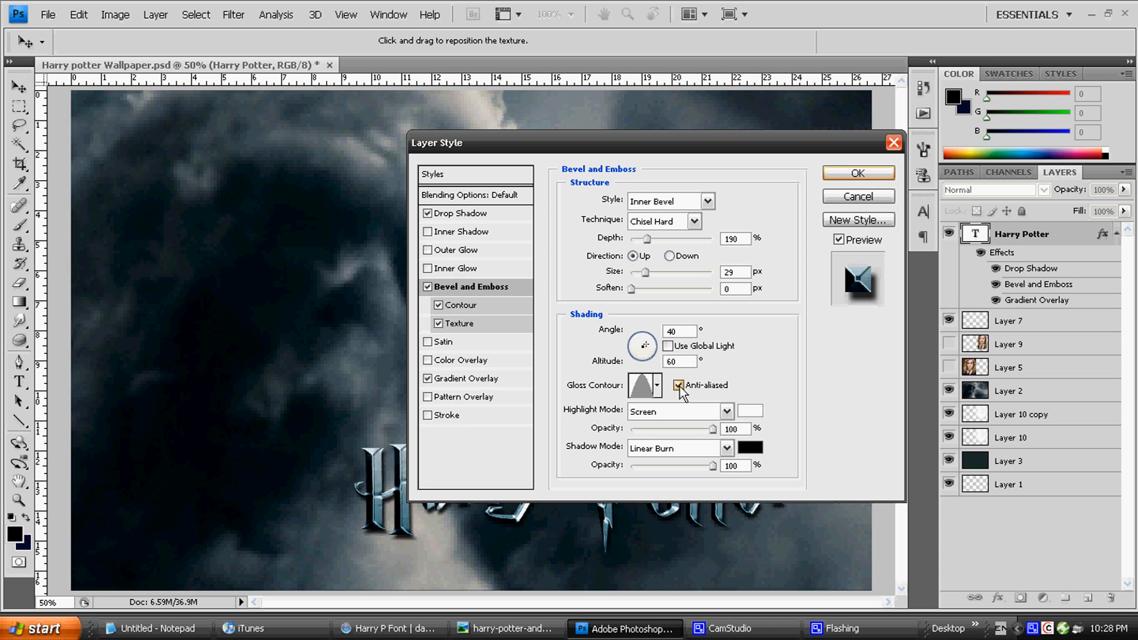
pyautogui.click(678, 384)
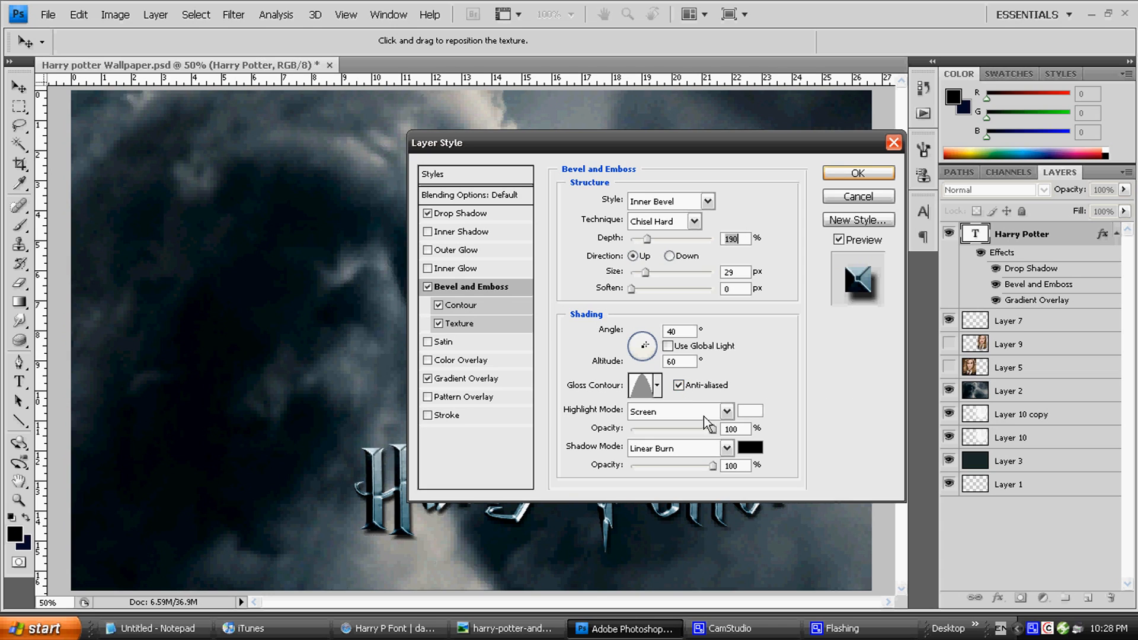
pyautogui.click(726, 412)
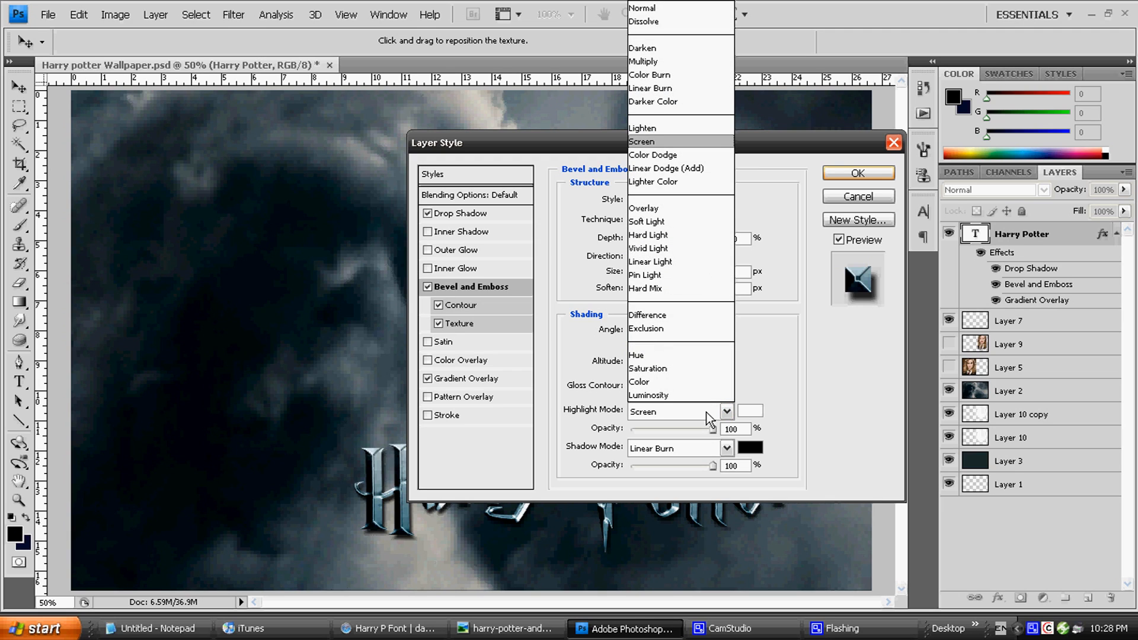
pyautogui.click(641, 141)
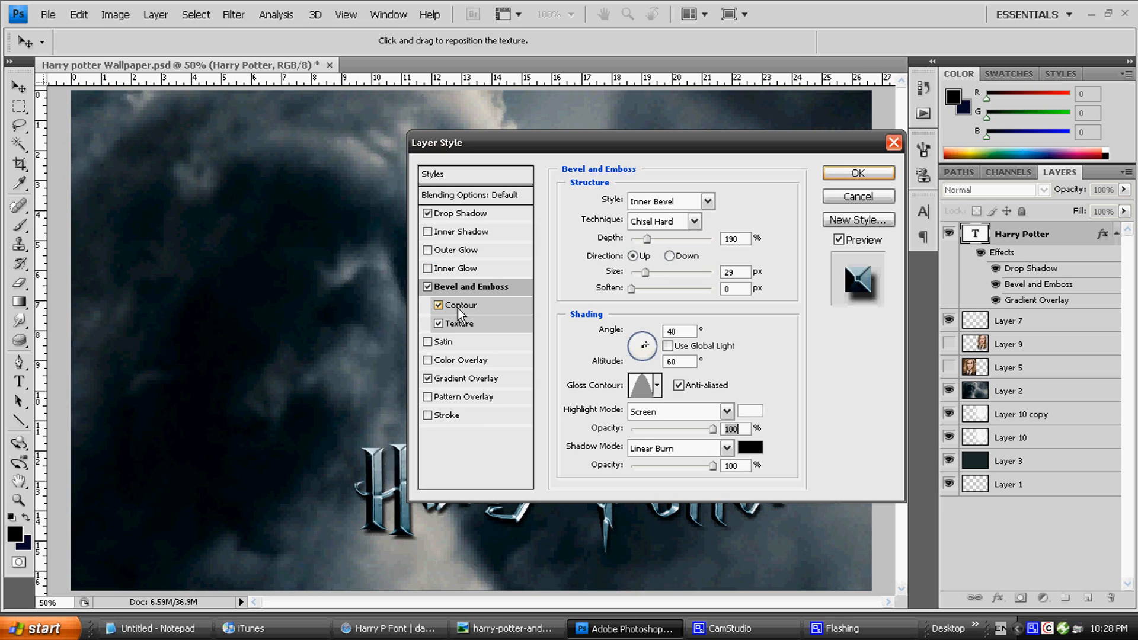
pyautogui.moveTo(458, 318)
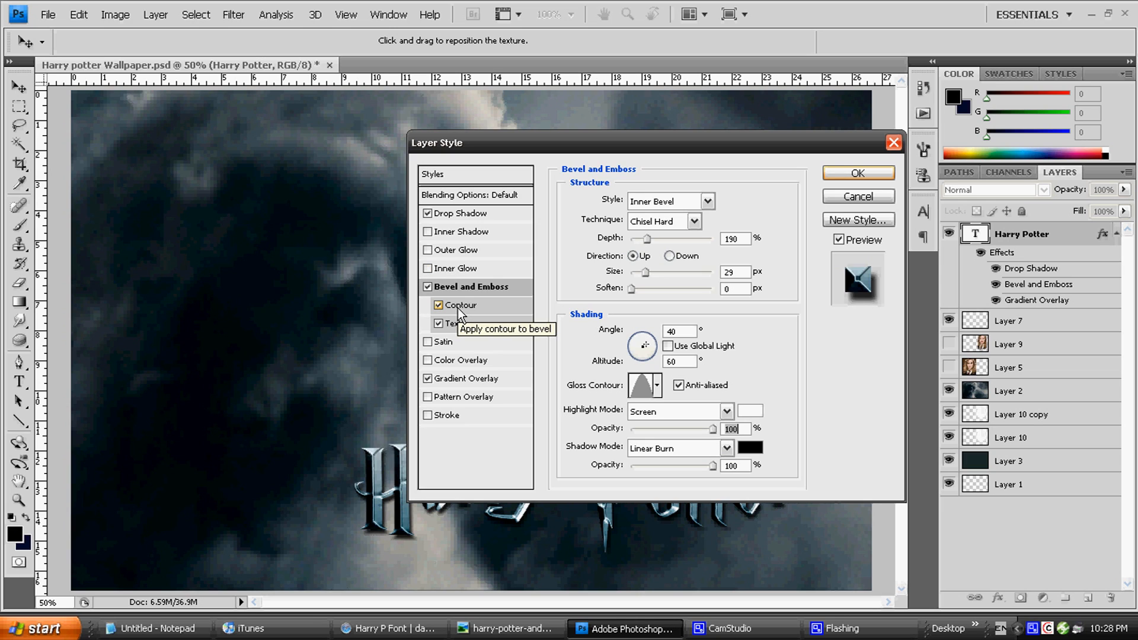
# Keep the Linear bevel contour anti-aliased with a 45% range after viewing the contour editor
pyautogui.click(460, 305)
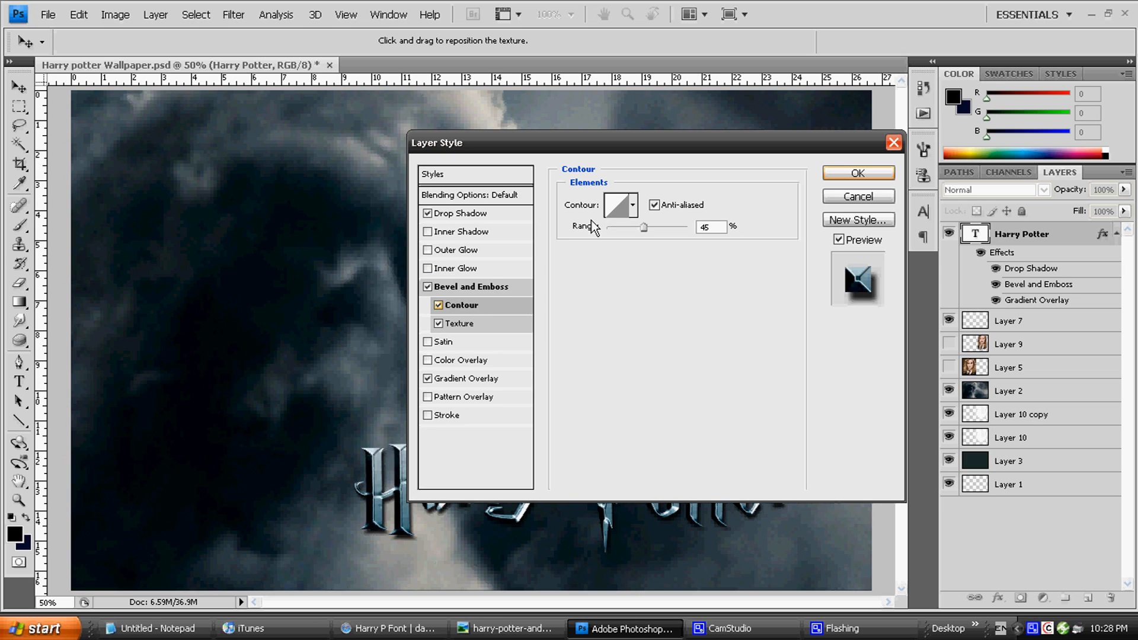
pyautogui.click(615, 205)
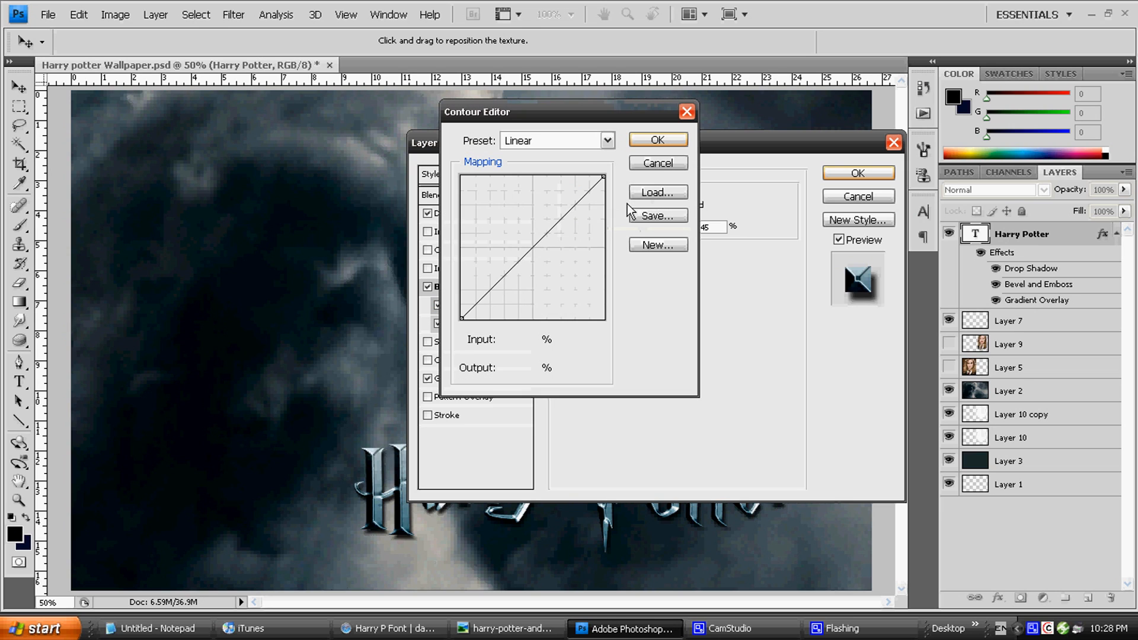
pyautogui.click(656, 162)
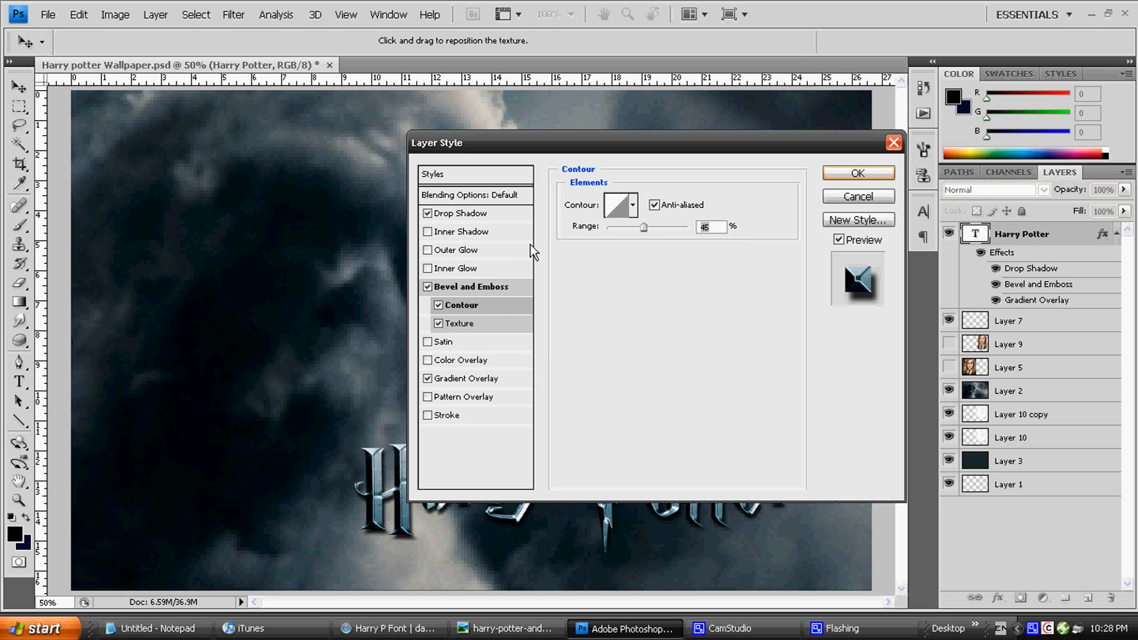
pyautogui.click(428, 323)
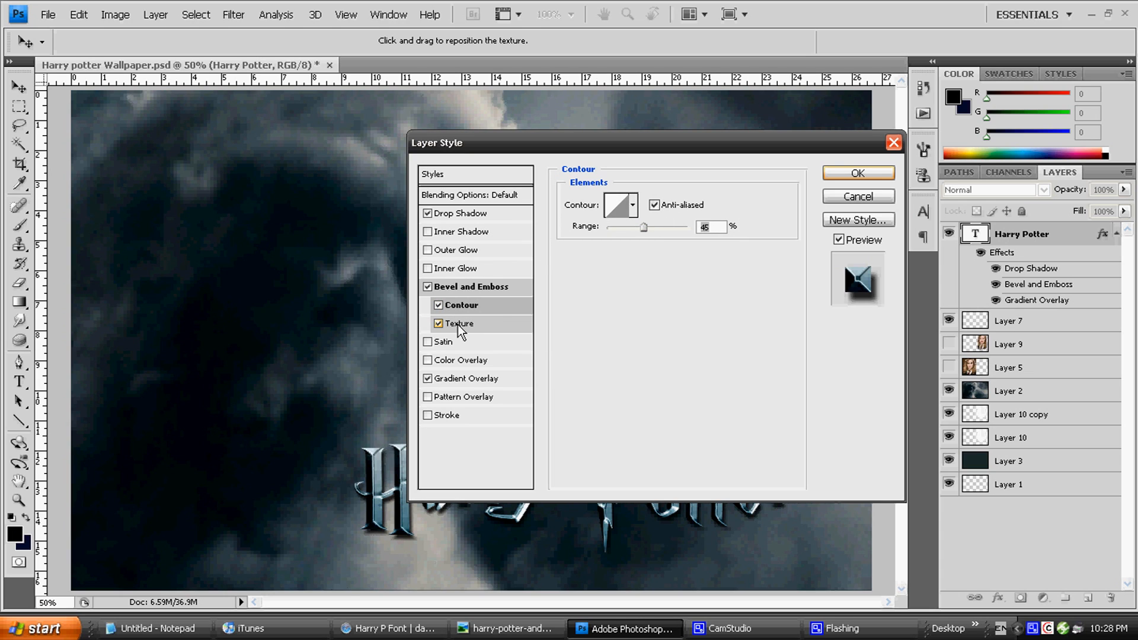
pyautogui.moveTo(459, 322)
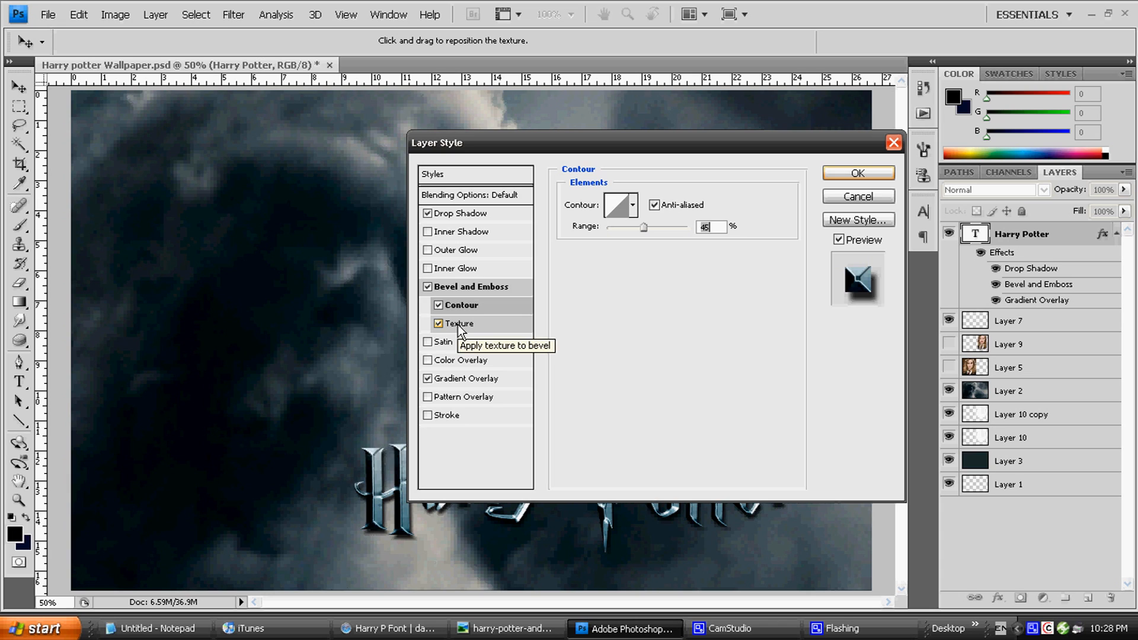
# Browse the bevel texture patterns and append the Rock Patterns library to the picker
pyautogui.click(462, 324)
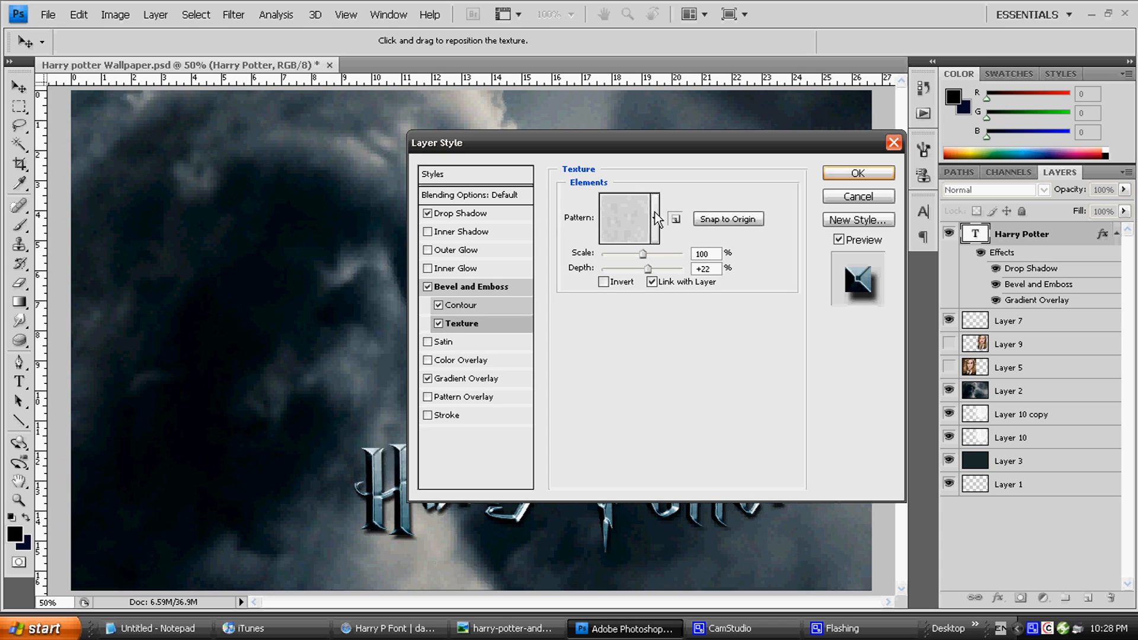
pyautogui.moveTo(656, 218)
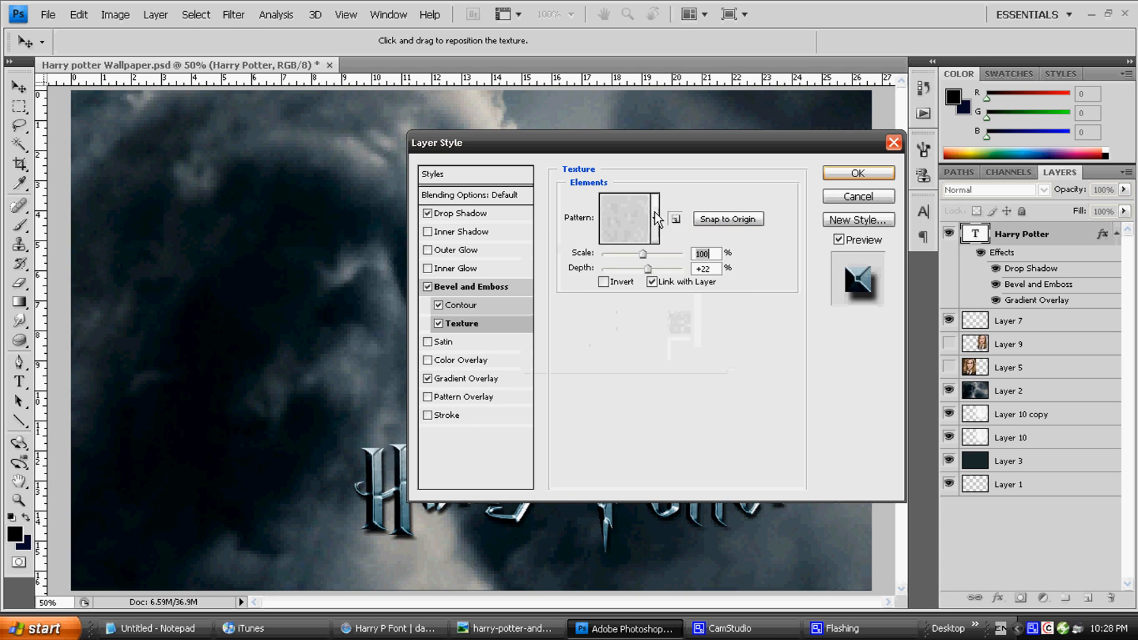
pyautogui.click(652, 218)
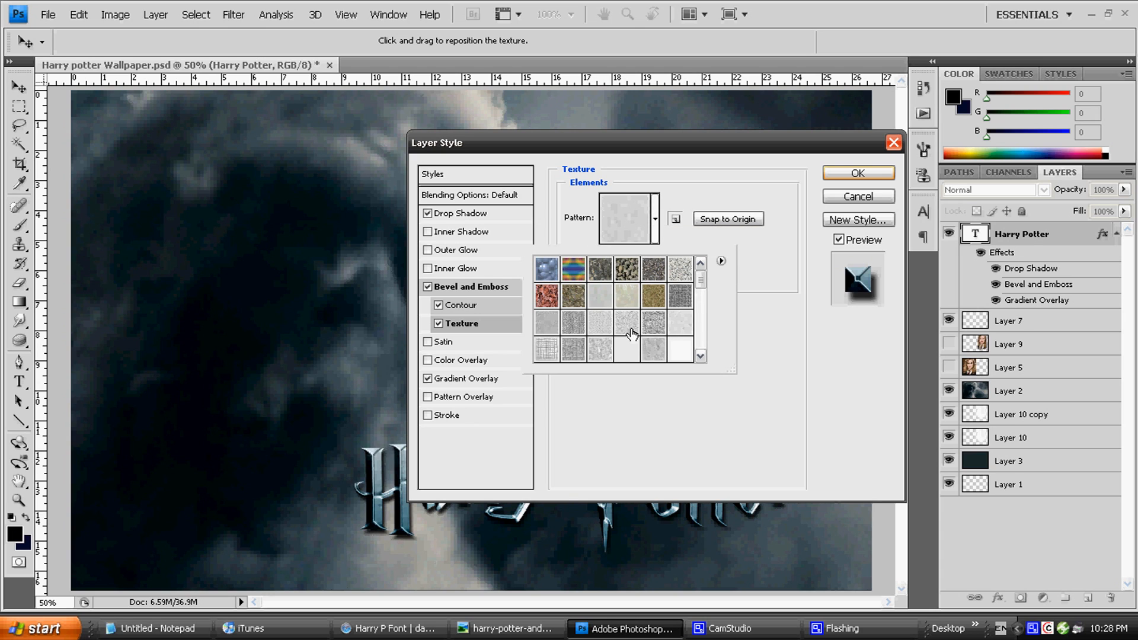
pyautogui.moveTo(520, 349)
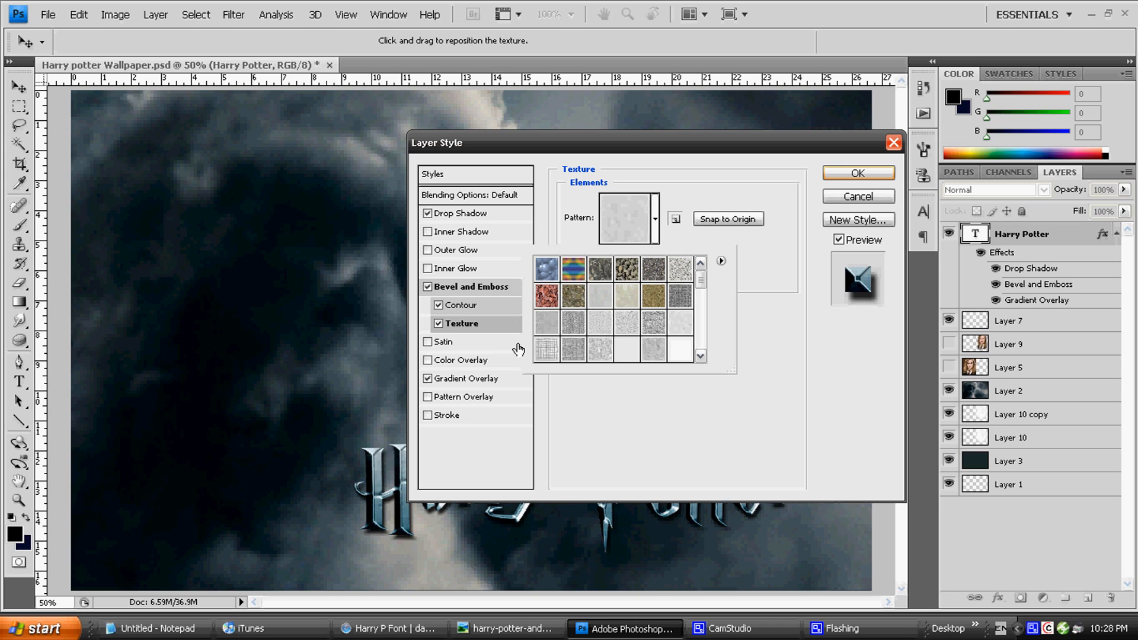
pyautogui.scroll(-3)
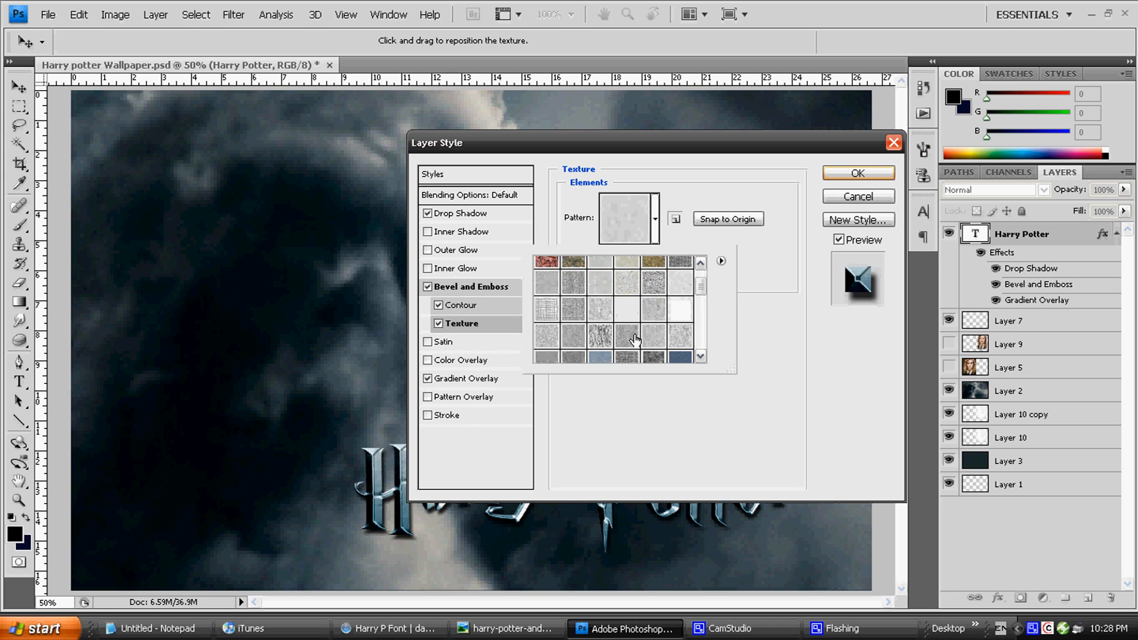
pyautogui.click(652, 338)
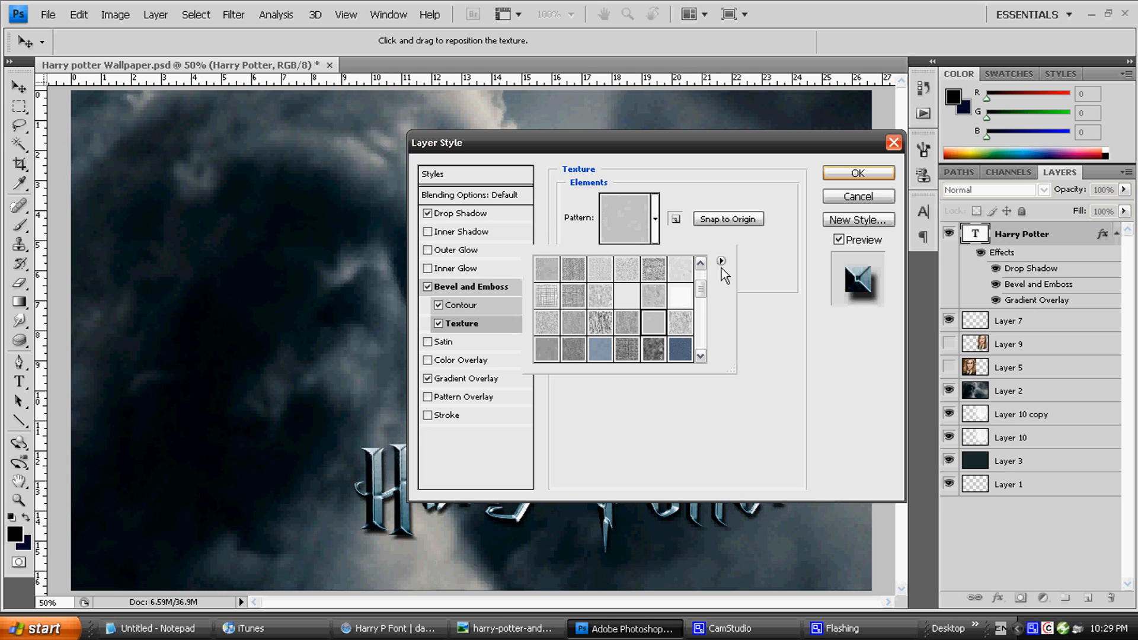
pyautogui.moveTo(701, 336)
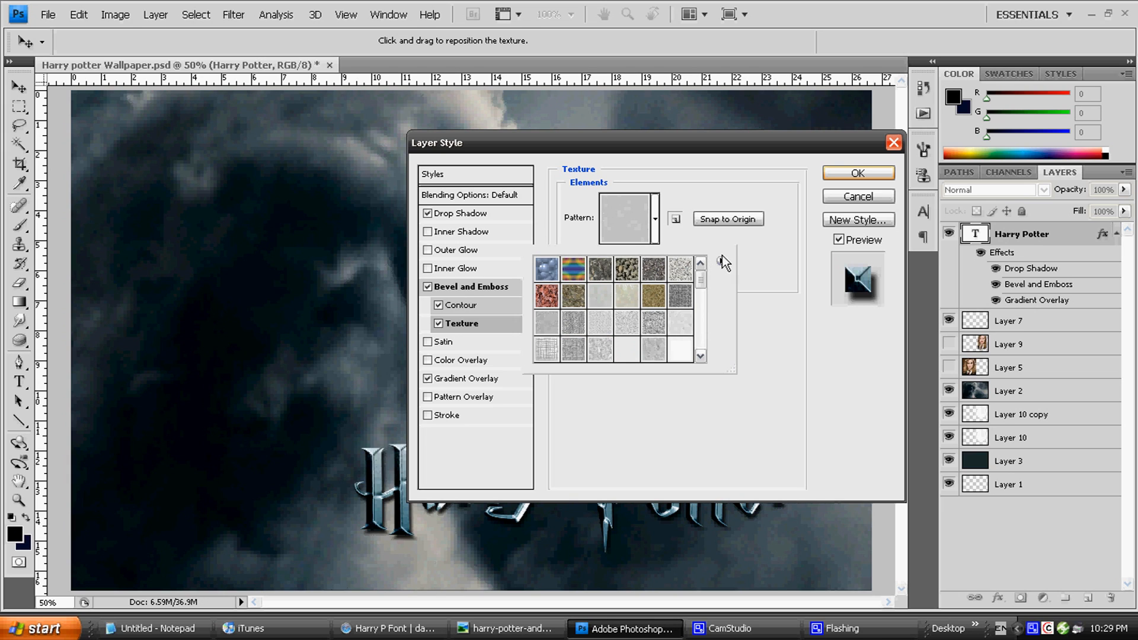
pyautogui.click(721, 261)
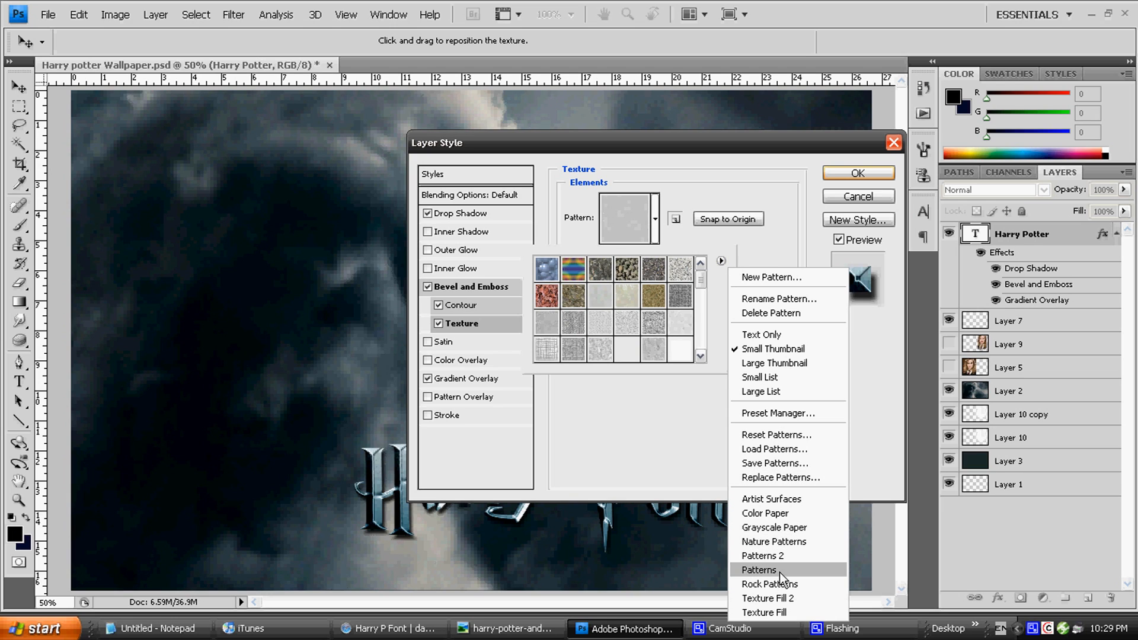
pyautogui.moveTo(761, 555)
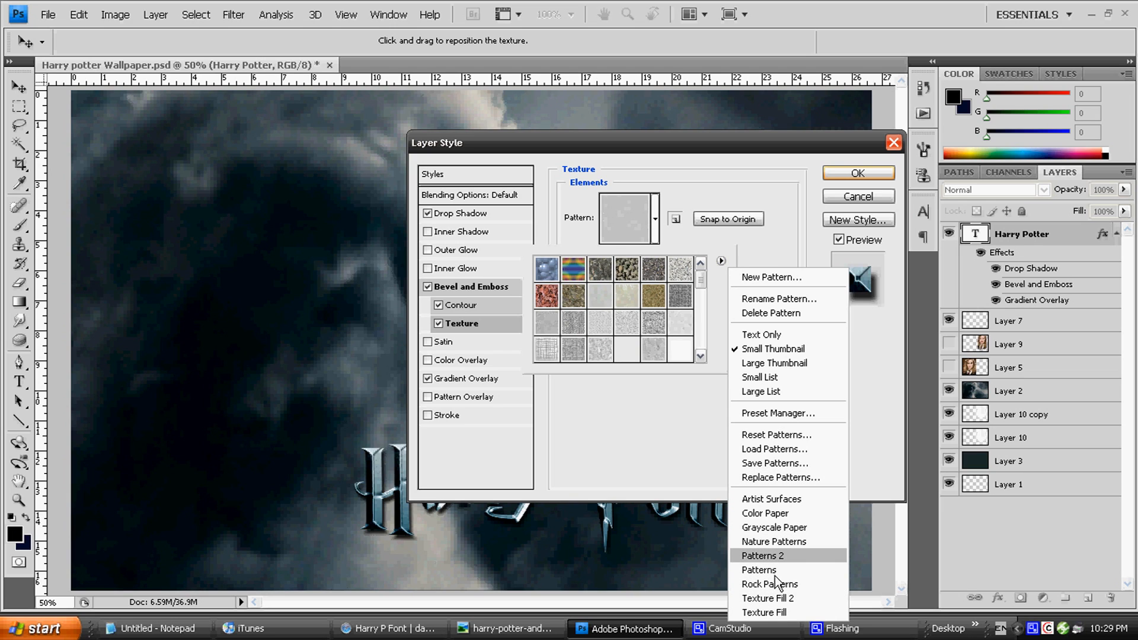
pyautogui.click(770, 583)
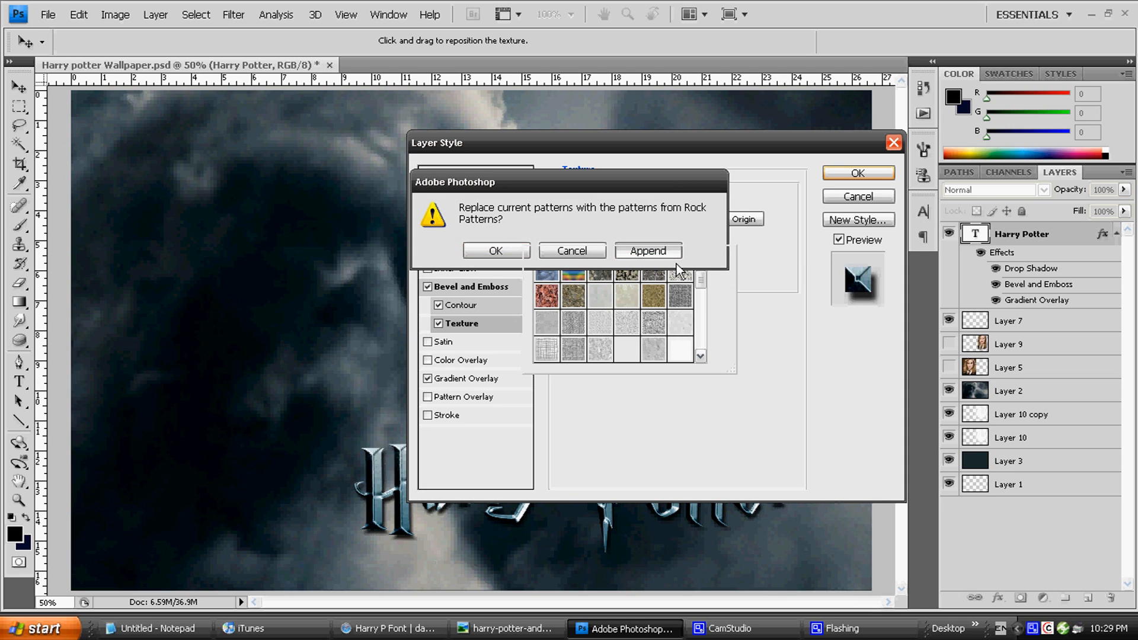
pyautogui.click(647, 250)
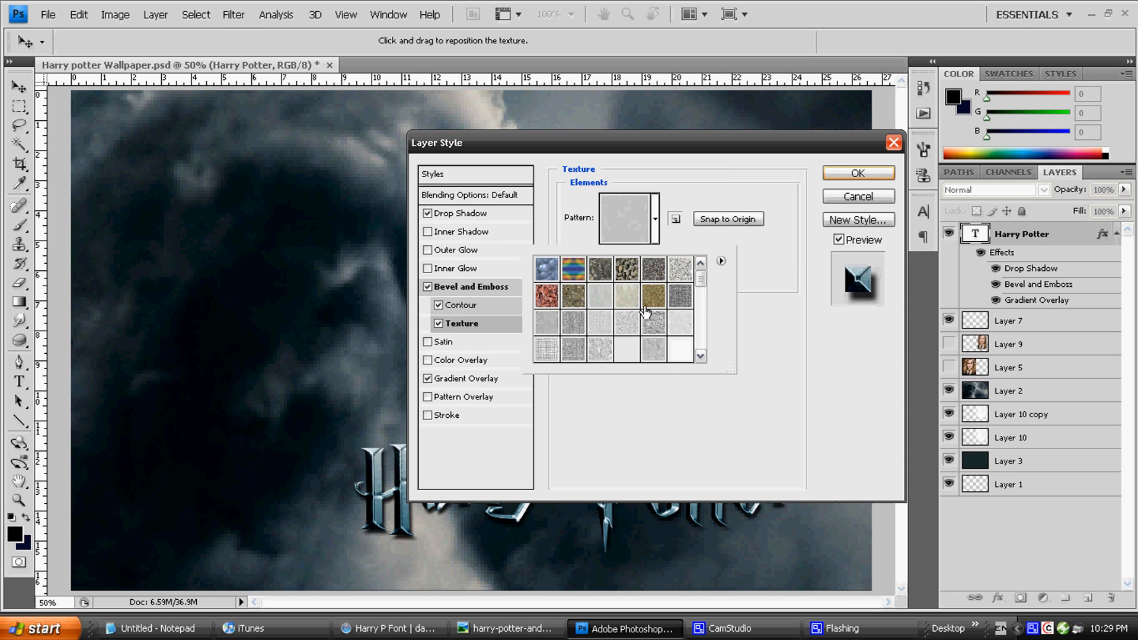
pyautogui.moveTo(724, 267)
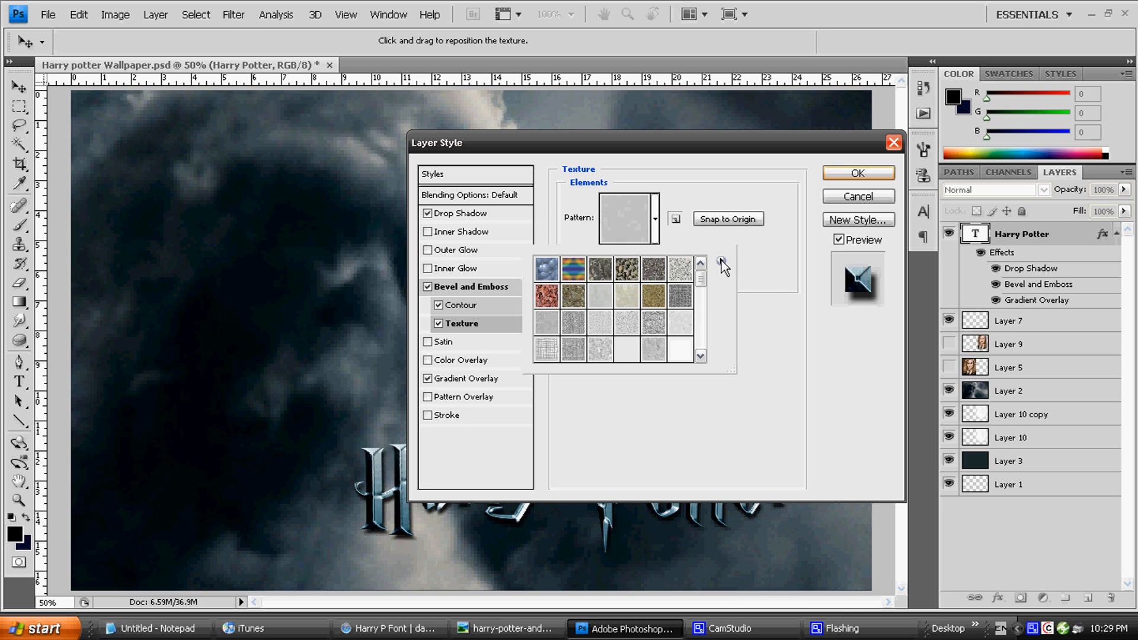
# Choose a grey stone pattern for the texture, keeping 100% scale, +22 depth and Link with Layer
pyautogui.click(720, 262)
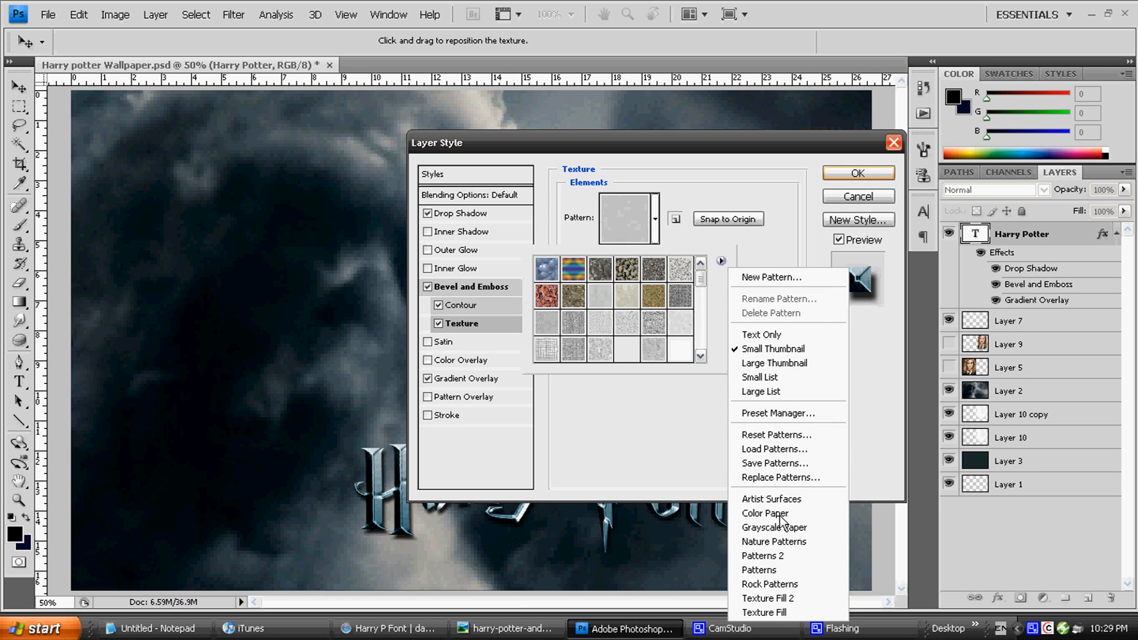
pyautogui.moveTo(774, 526)
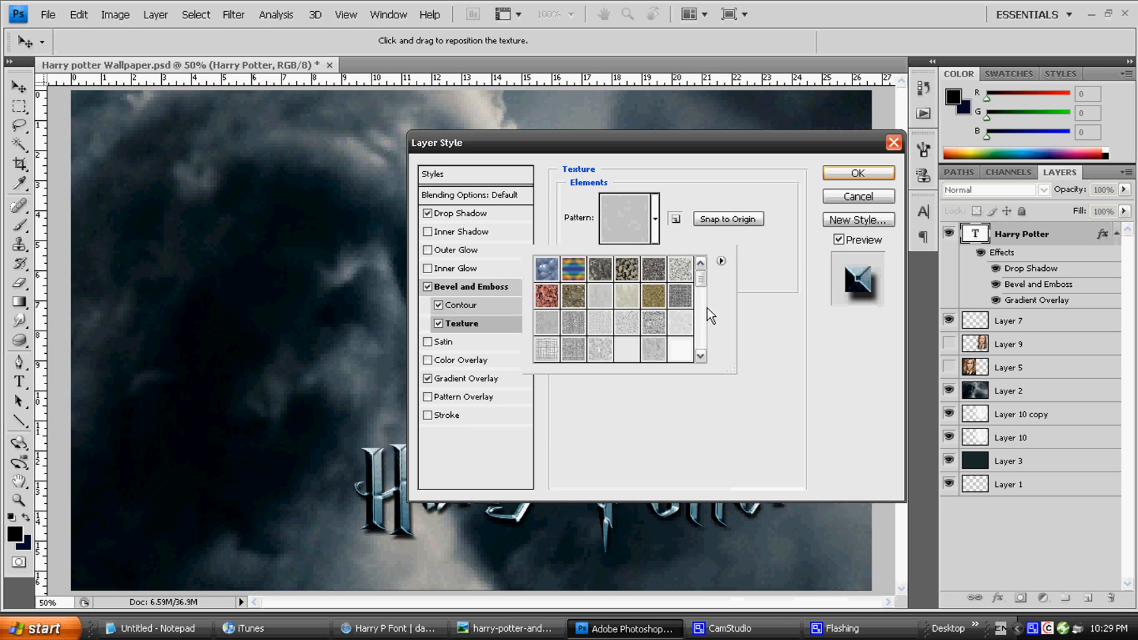
pyautogui.scroll(-3)
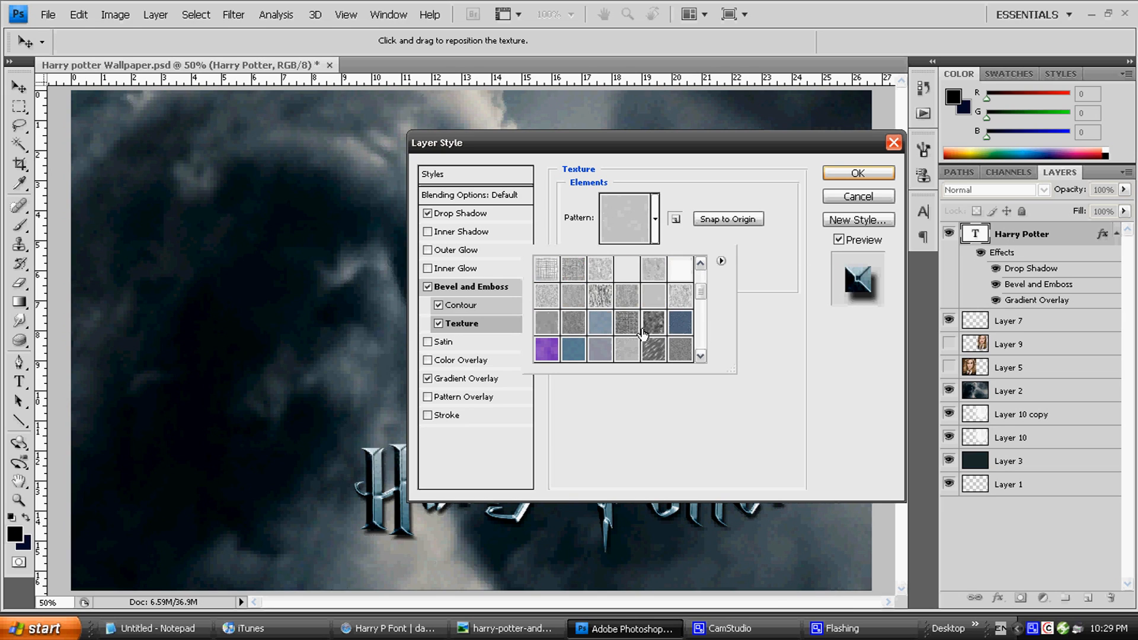
pyautogui.moveTo(653, 304)
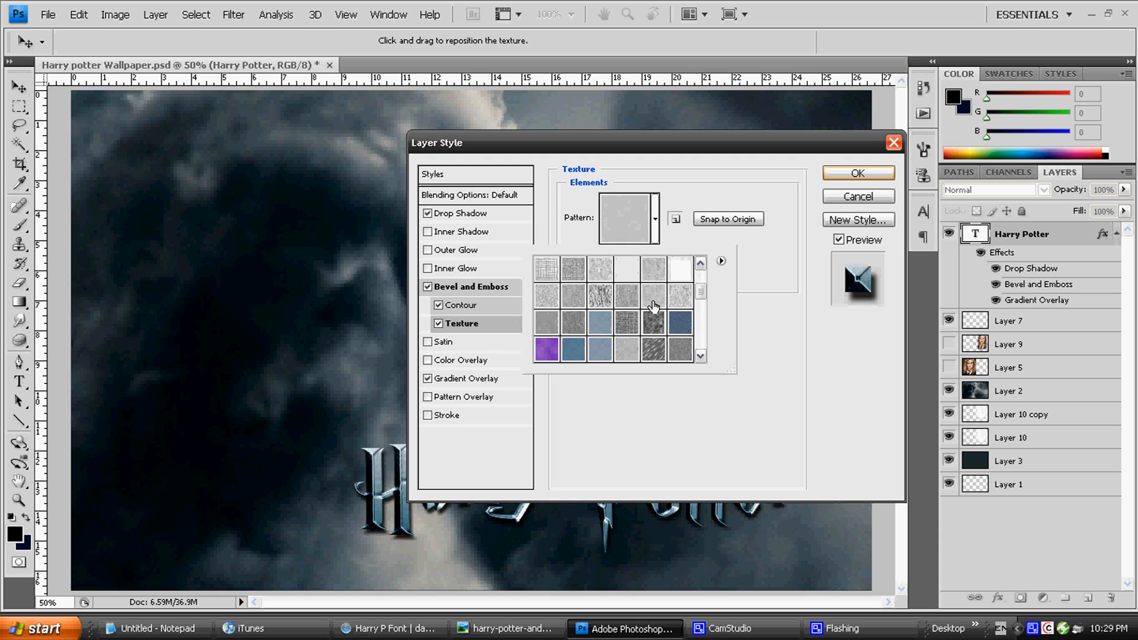
pyautogui.moveTo(651, 304)
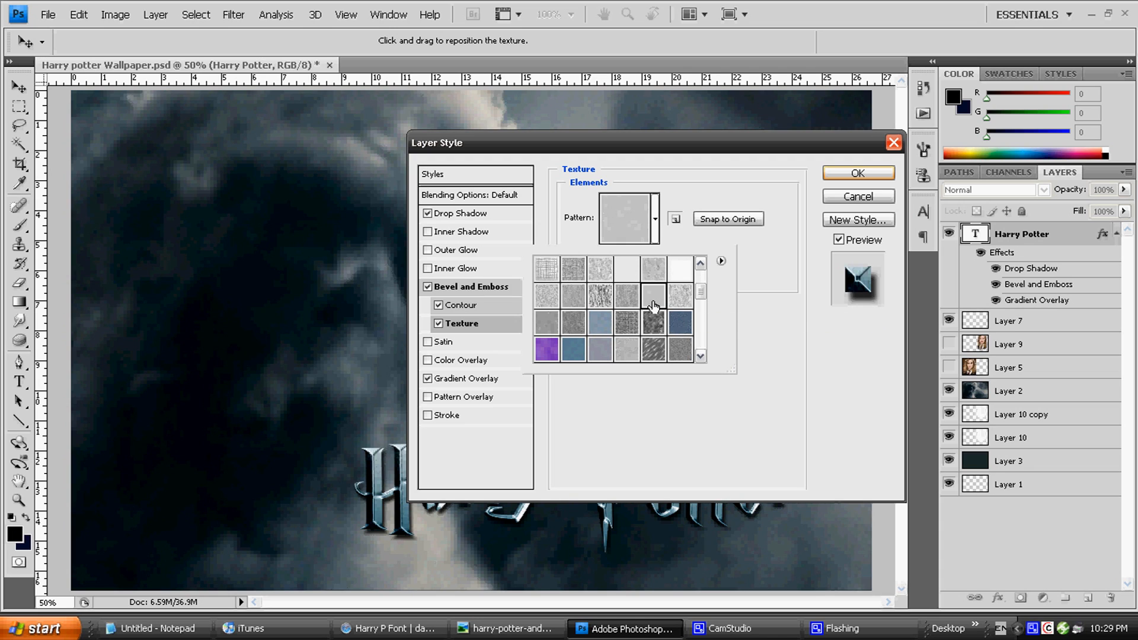
pyautogui.click(653, 305)
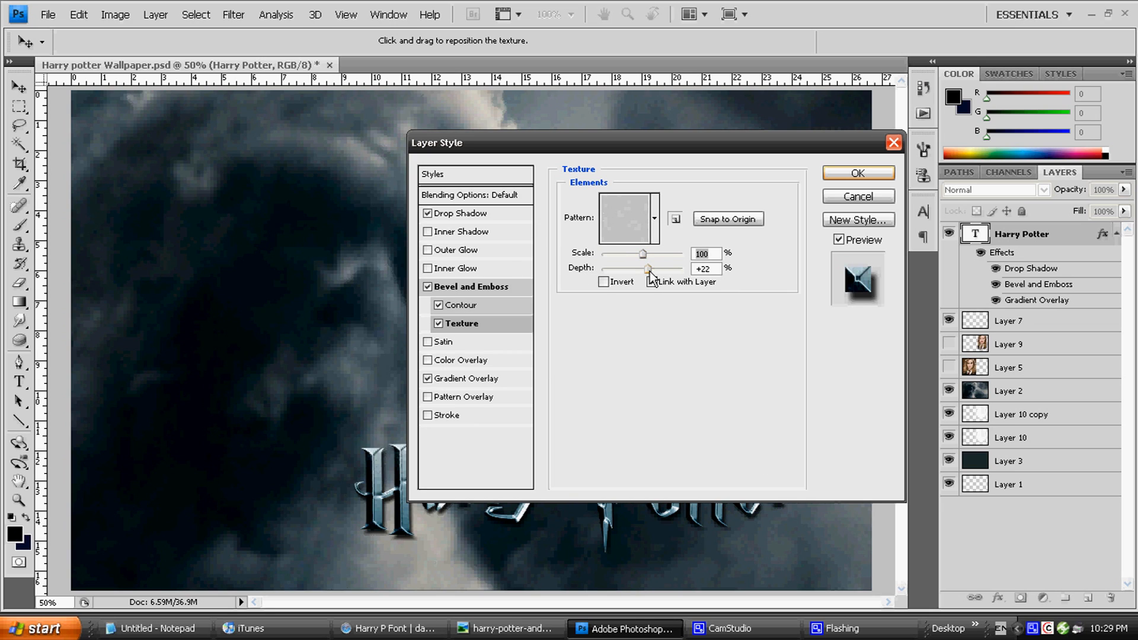
pyautogui.moveTo(649, 273)
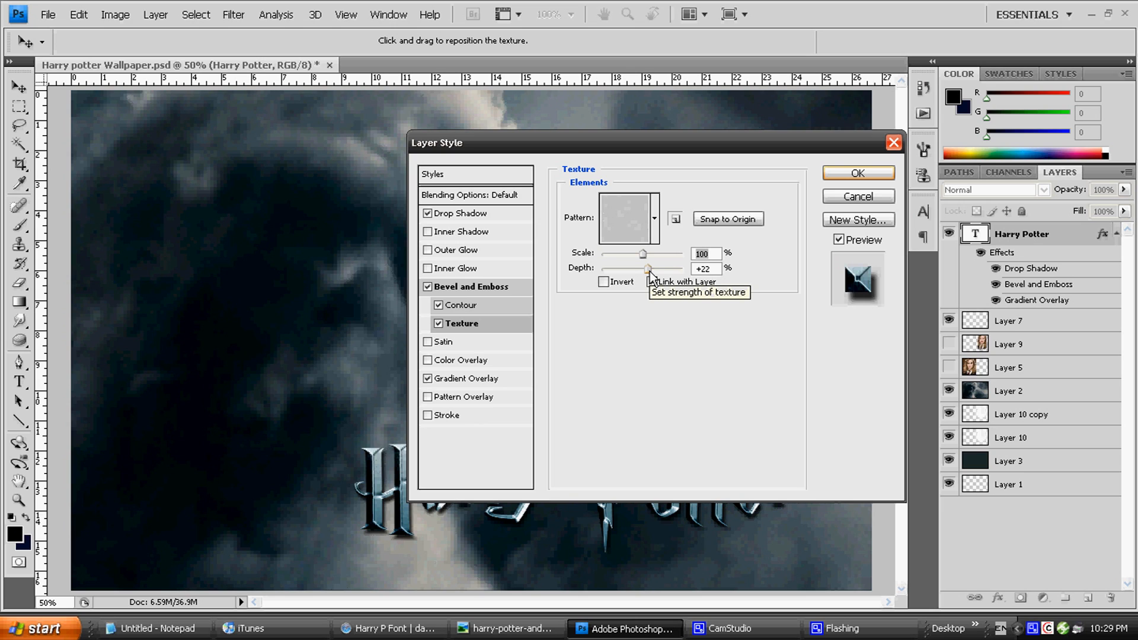
pyautogui.click(652, 282)
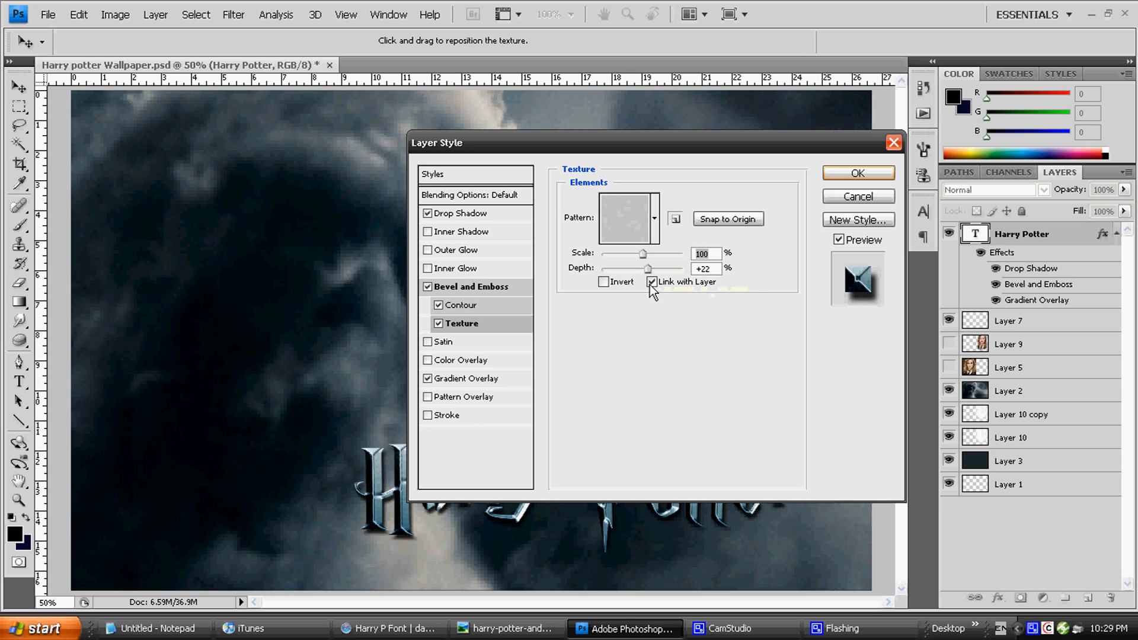
pyautogui.click(652, 282)
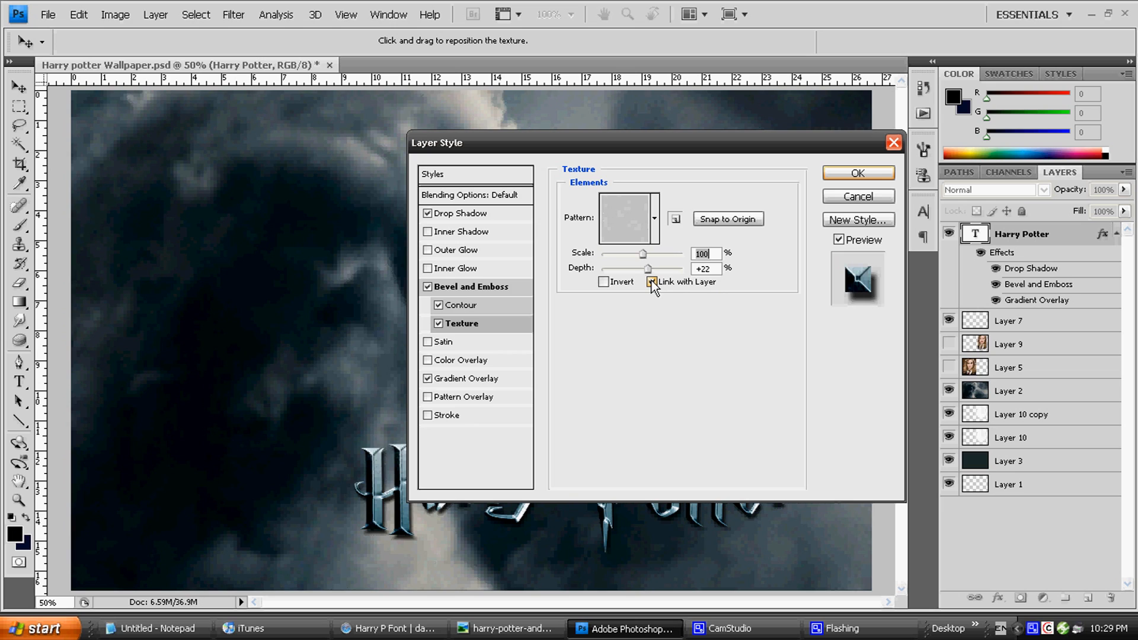
pyautogui.click(652, 282)
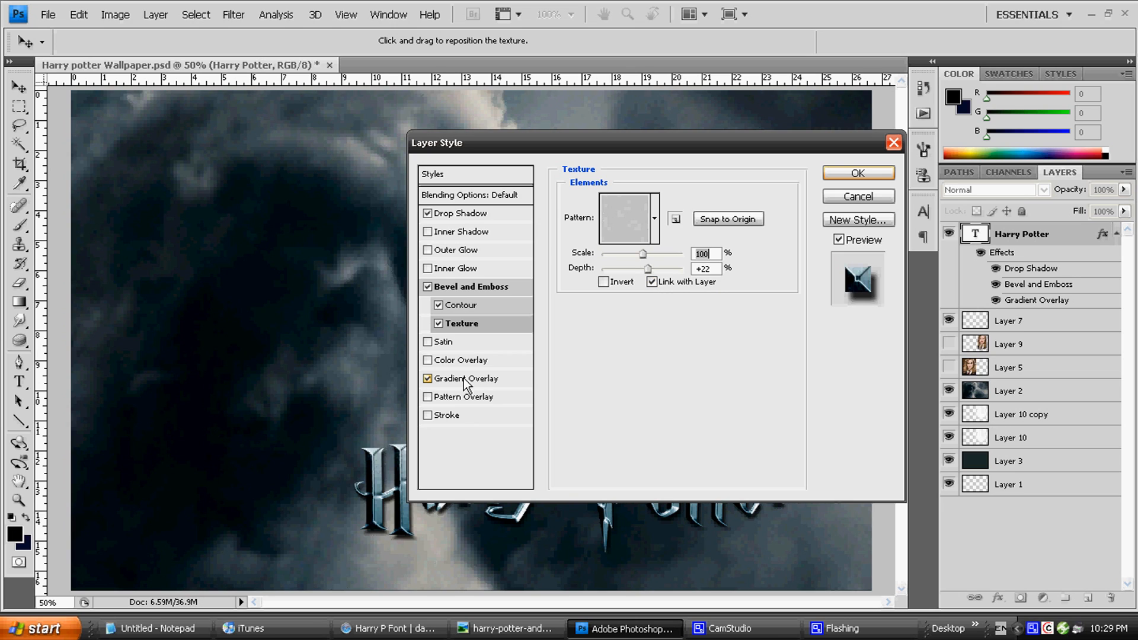
pyautogui.moveTo(466, 378)
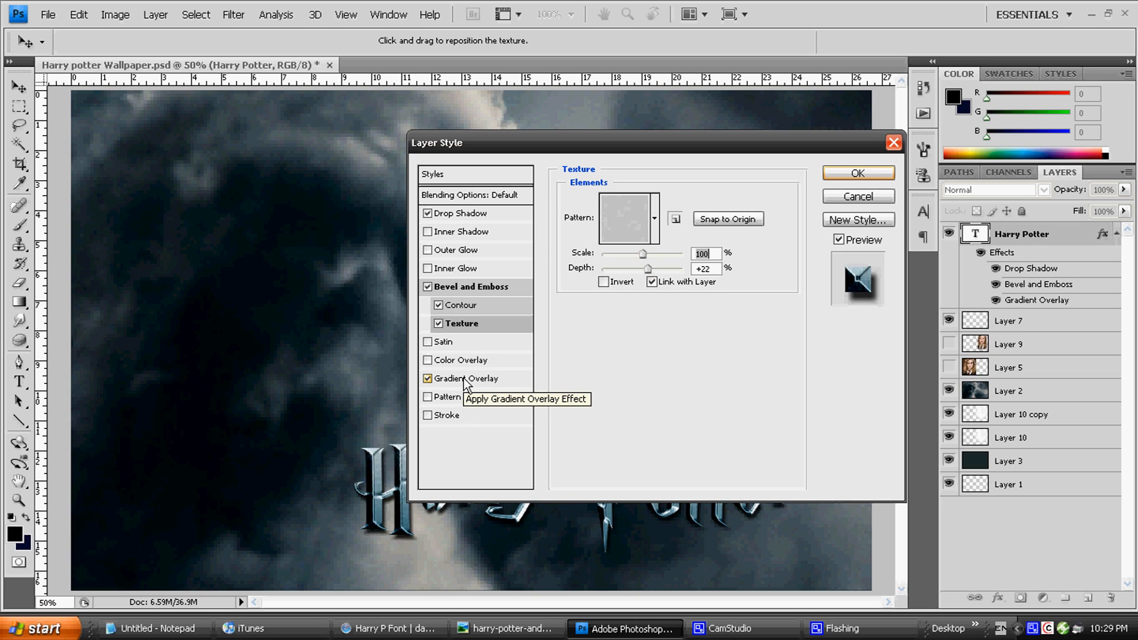
# Show the Gradient Overlay settings: Normal blend, 100% opacity, Linear, 90° angle
pyautogui.click(467, 378)
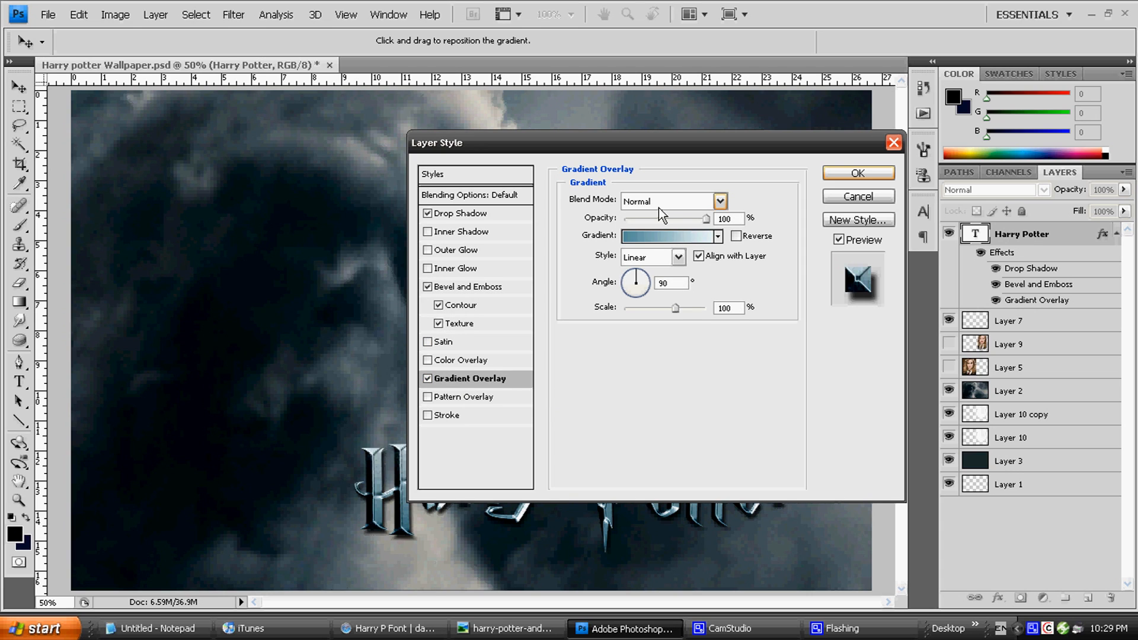
pyautogui.moveTo(707, 222)
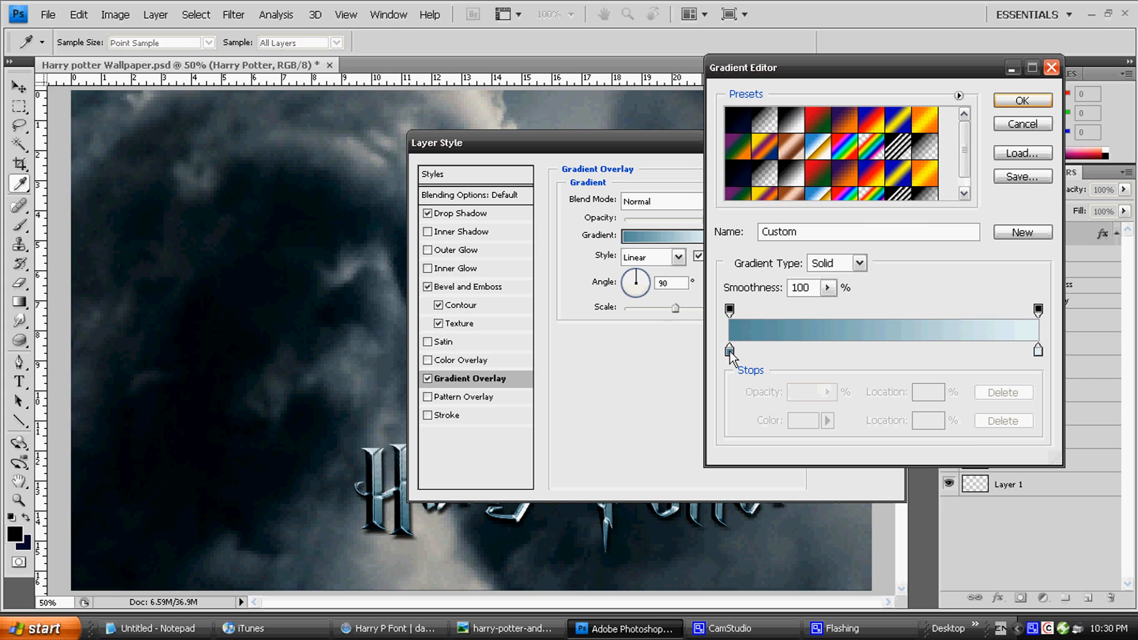
# Set the gradient's left colour stop to steel blue 558c9c
pyautogui.click(730, 351)
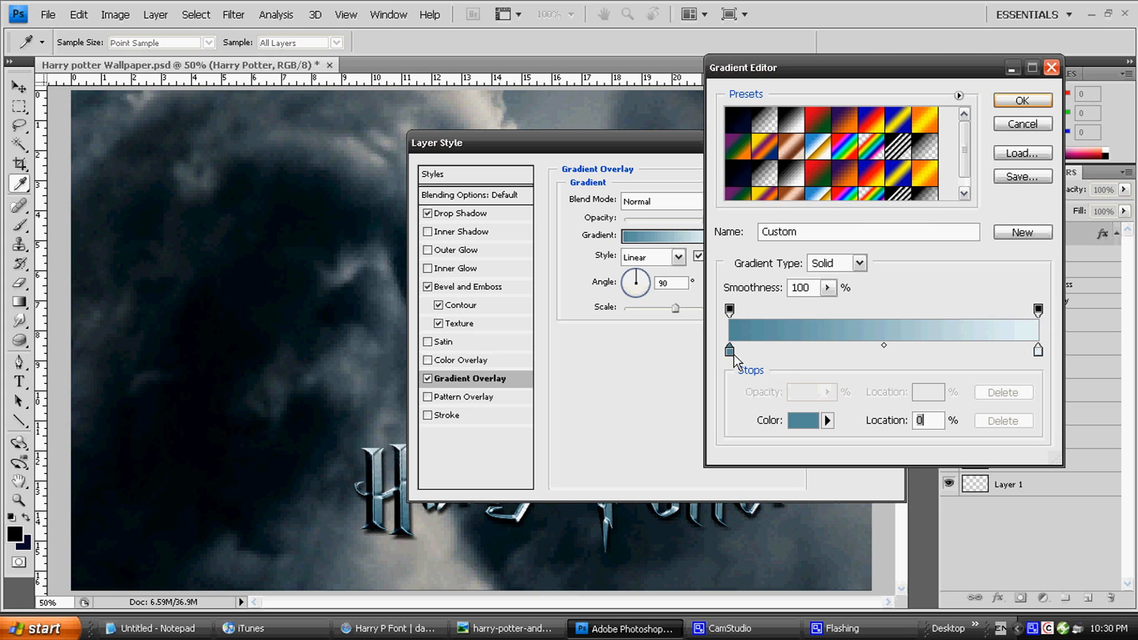
pyautogui.click(800, 419)
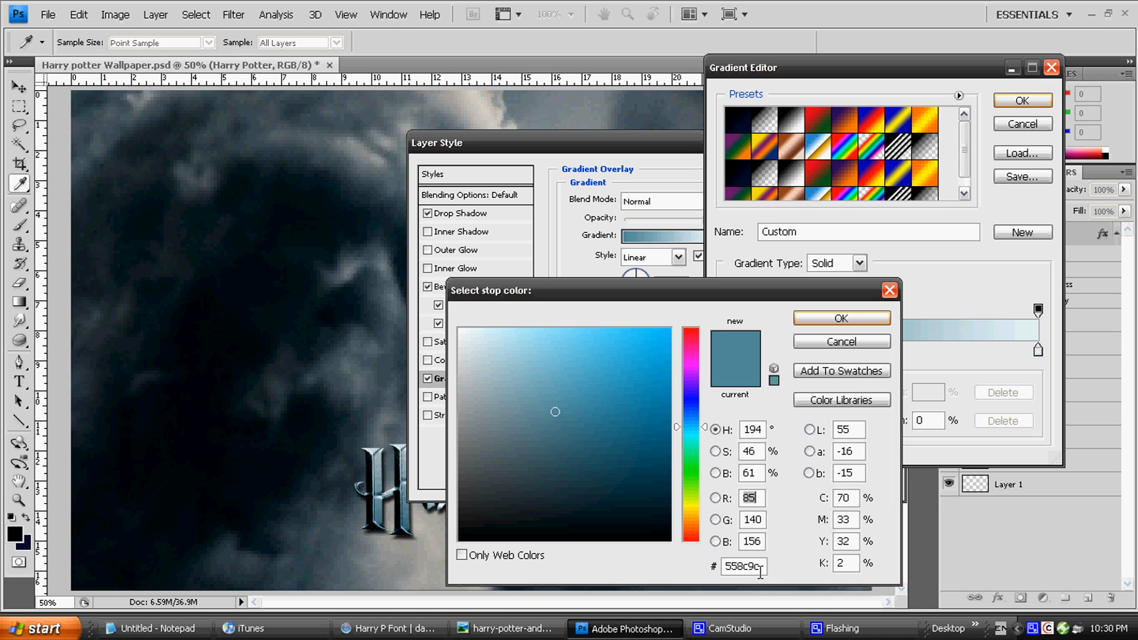
pyautogui.moveTo(861, 338)
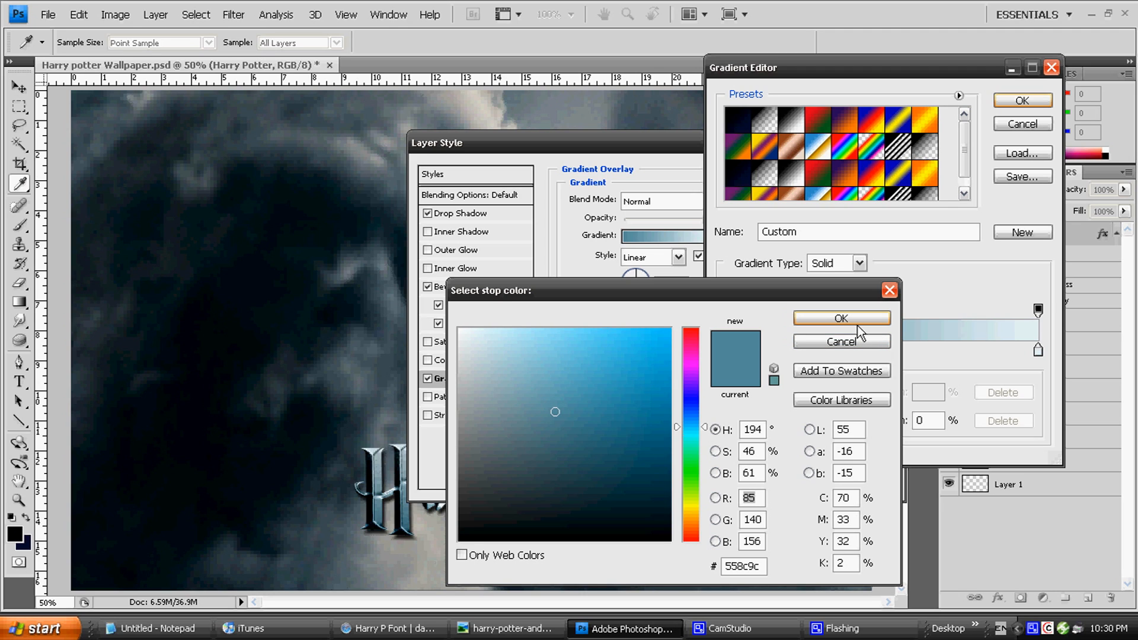
pyautogui.click(841, 317)
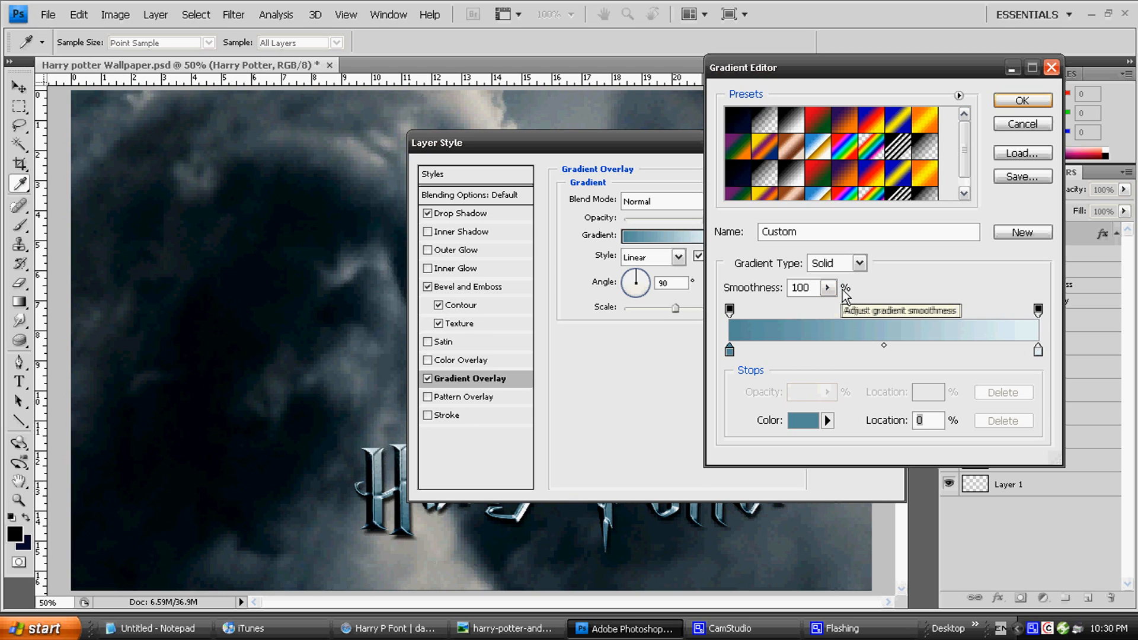
pyautogui.moveTo(840, 297)
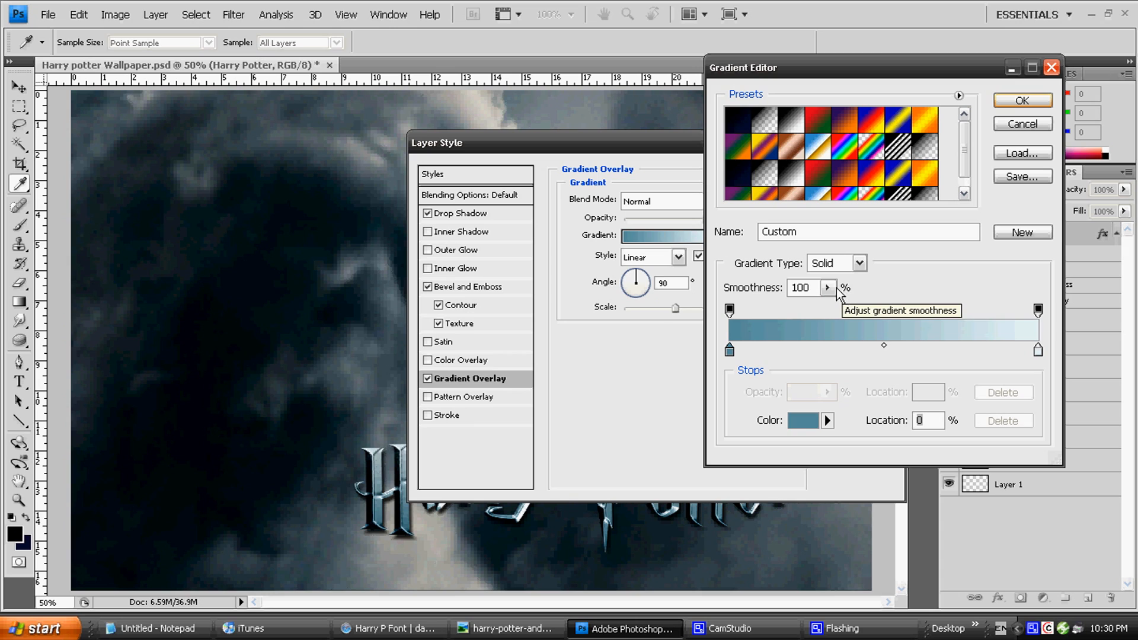
pyautogui.moveTo(1043, 357)
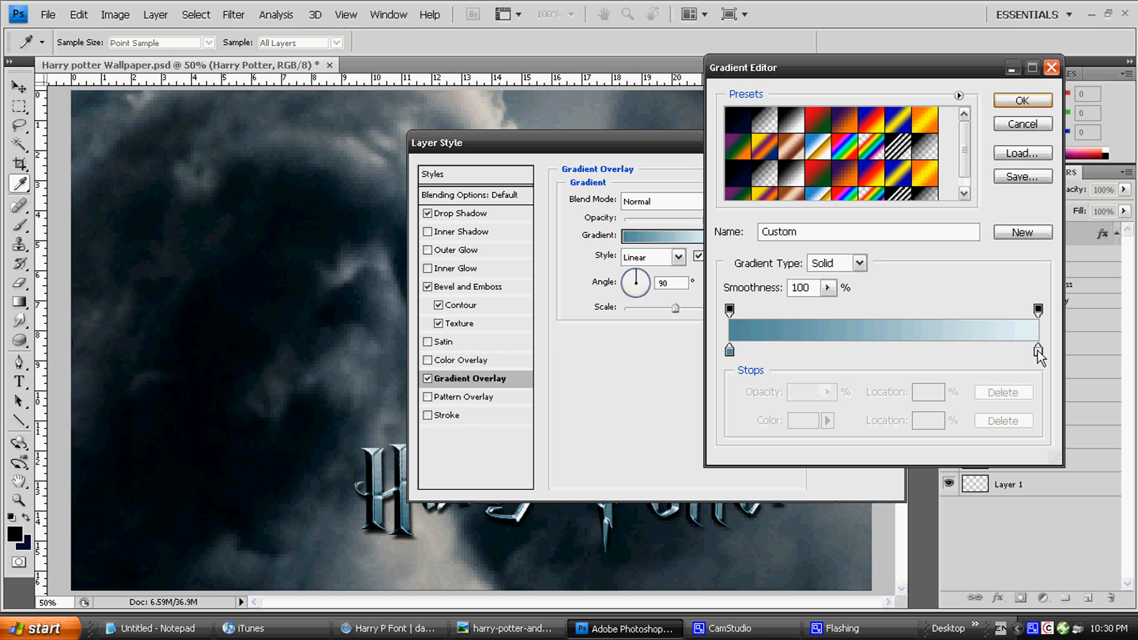
# Set the gradient's right colour stop to pale blue e7f5f8
pyautogui.click(1038, 348)
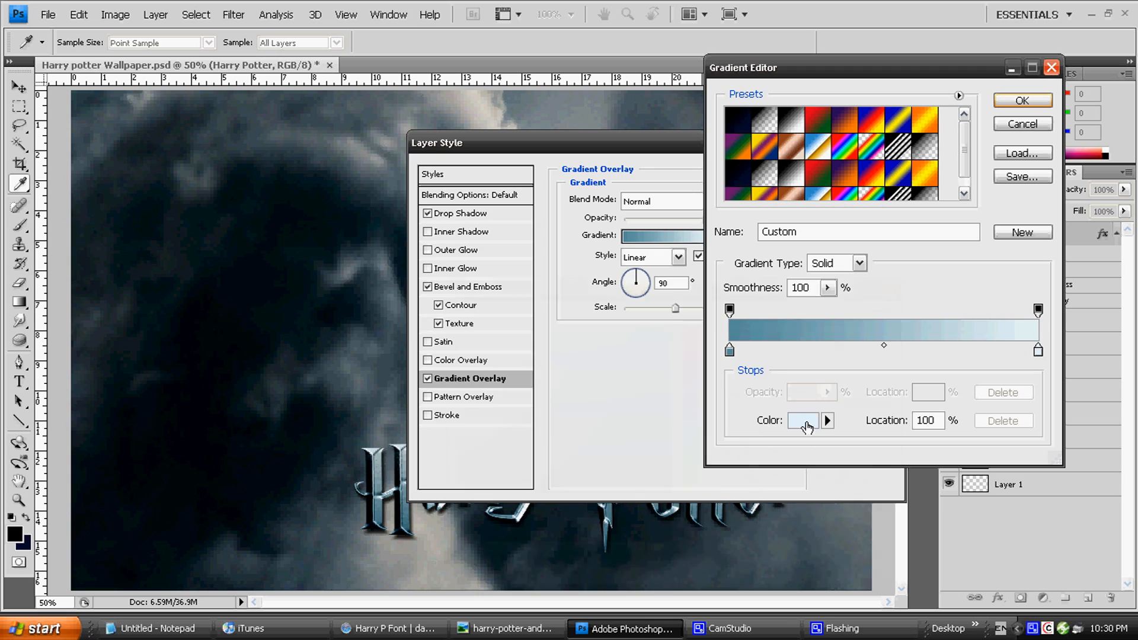
pyautogui.click(802, 420)
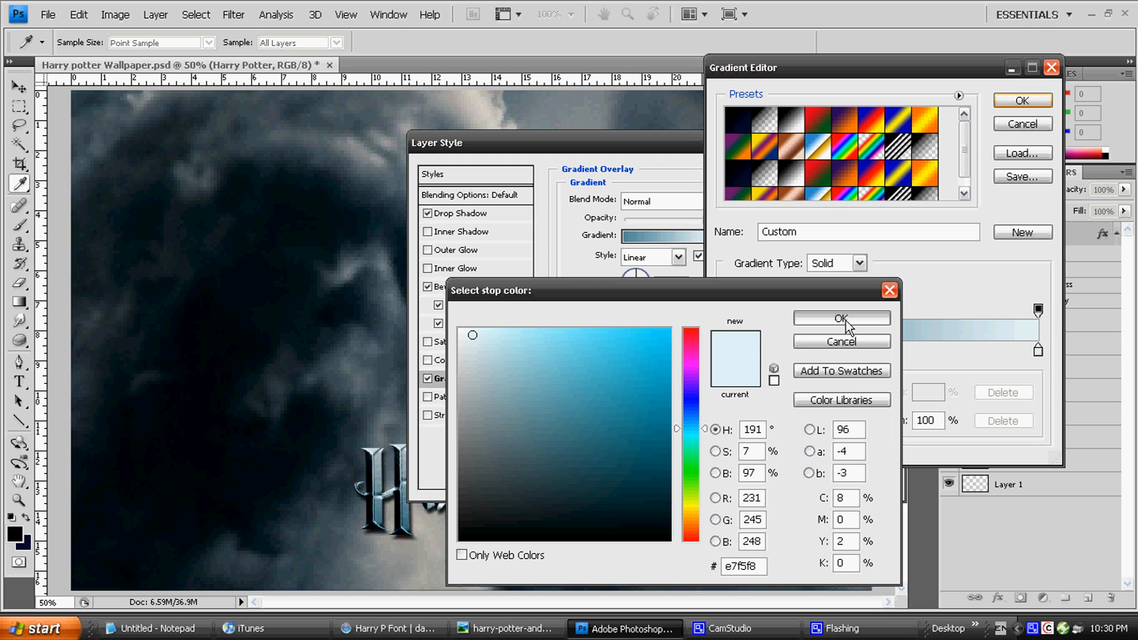
pyautogui.click(841, 318)
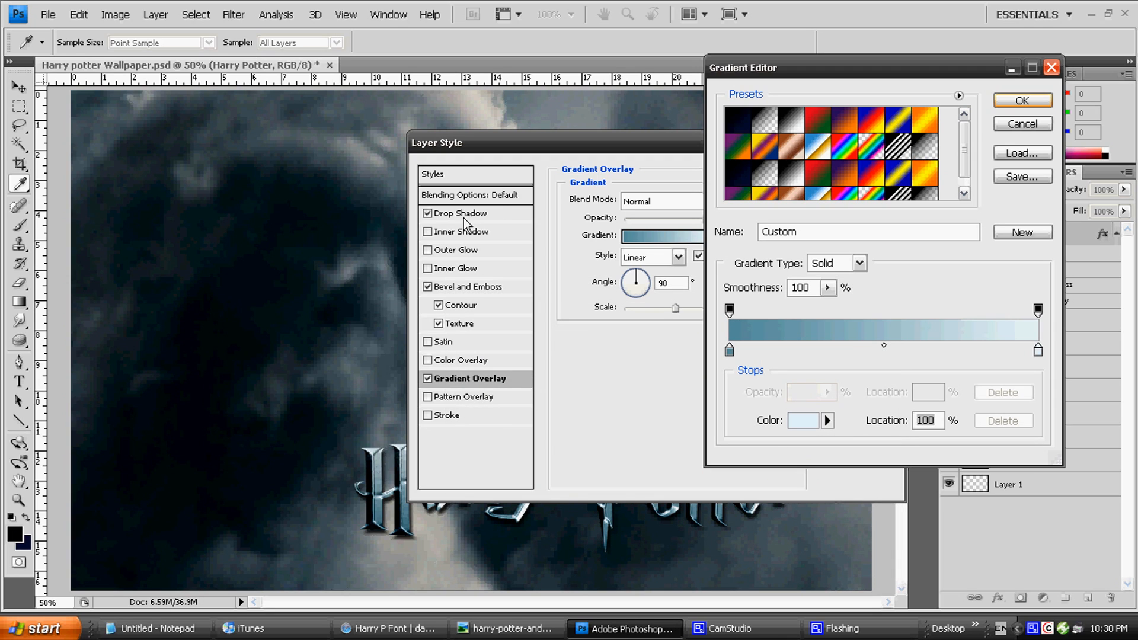
# Accept the steel-blue-to-pale-blue gradient into the Gradient Overlay settings
pyautogui.click(1020, 100)
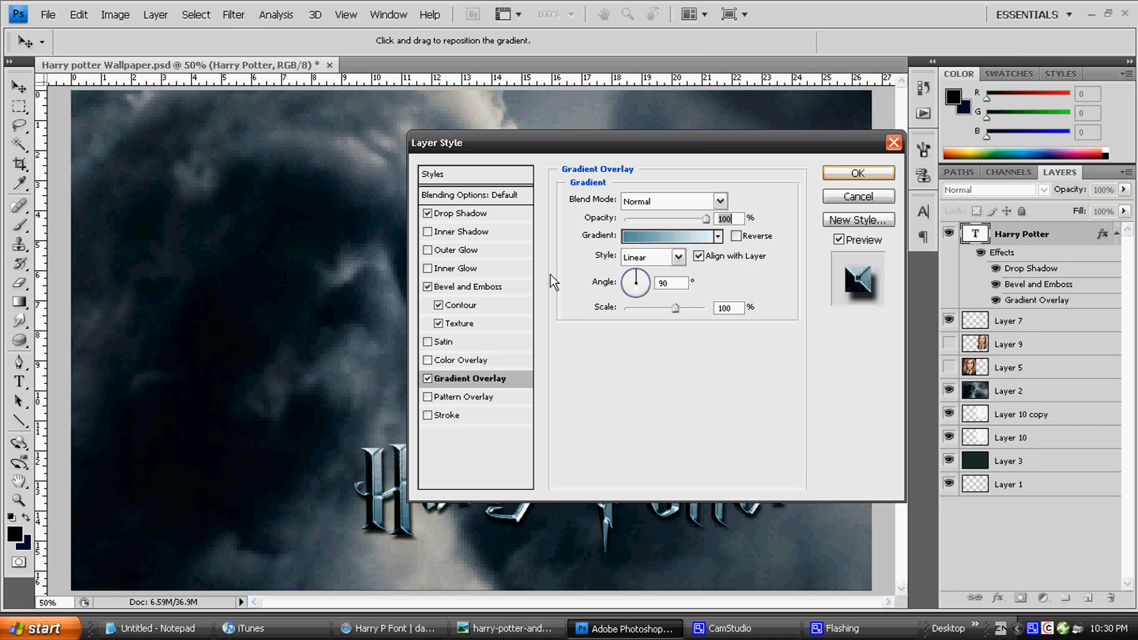
pyautogui.moveTo(639, 303)
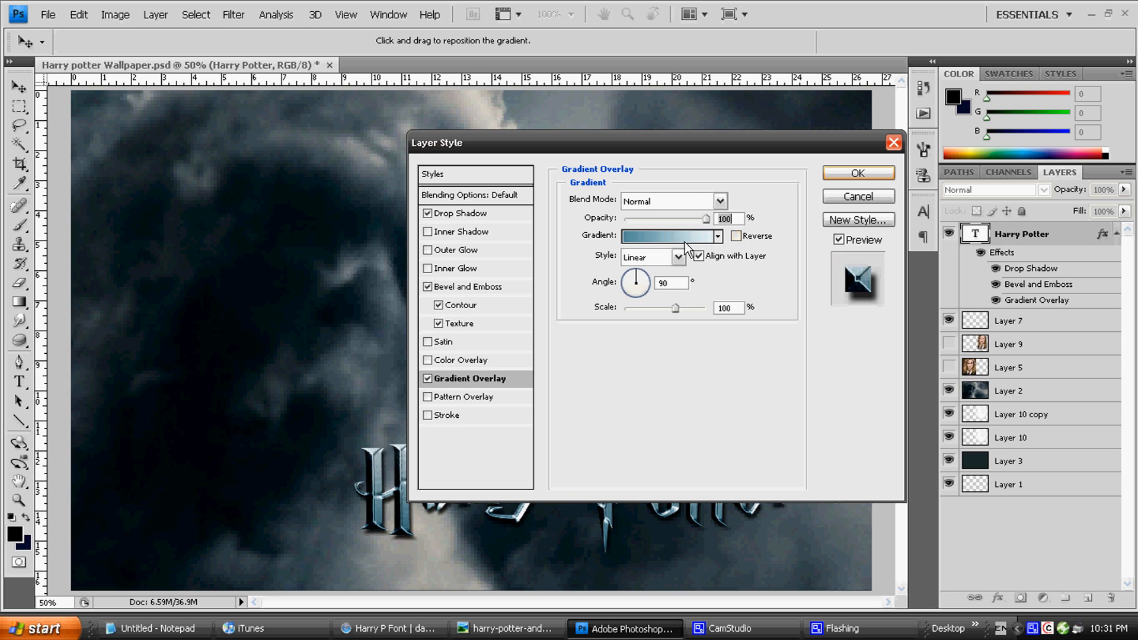
pyautogui.click(678, 256)
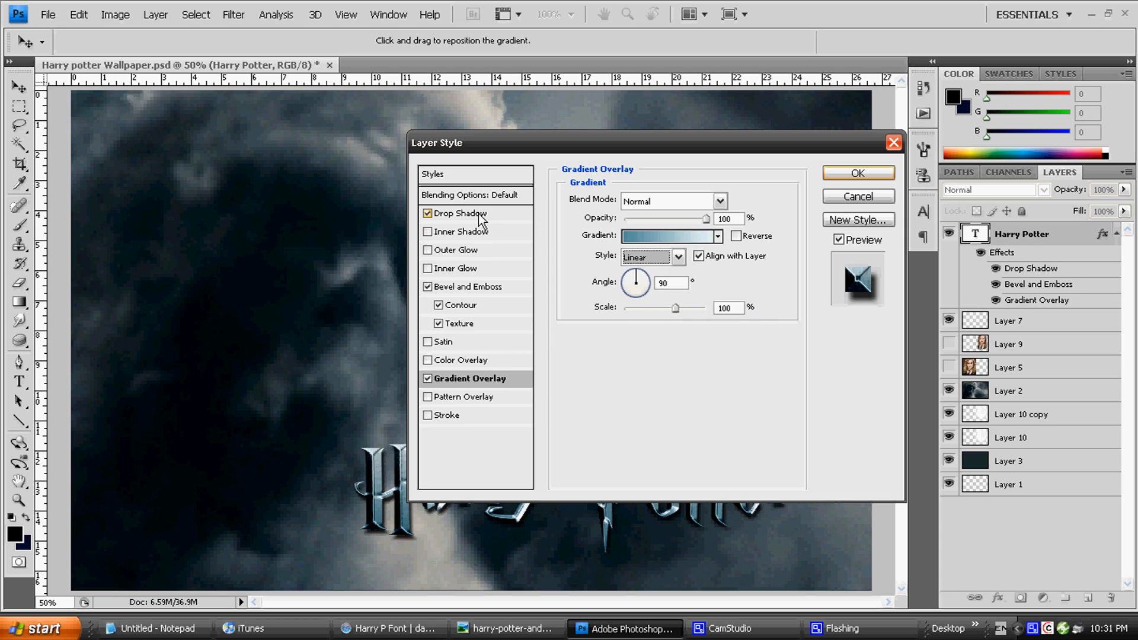
# Show the Drop Shadow (85% opacity, 120° global light, 11 px, 7 px), toggling it off and on to compare
pyautogui.click(463, 213)
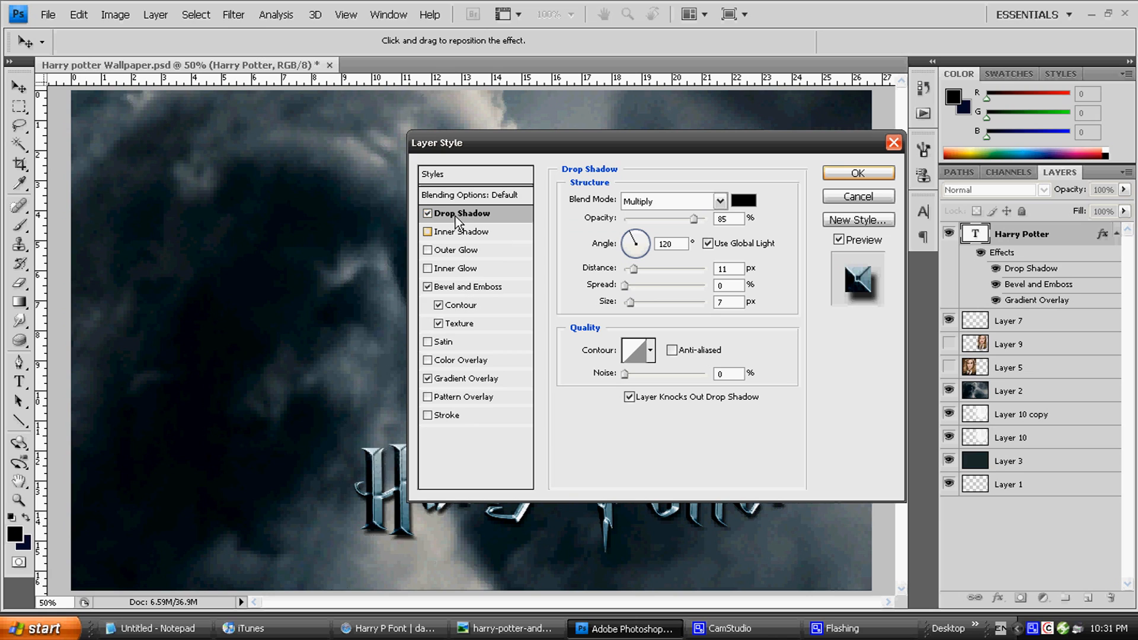
pyautogui.click(428, 213)
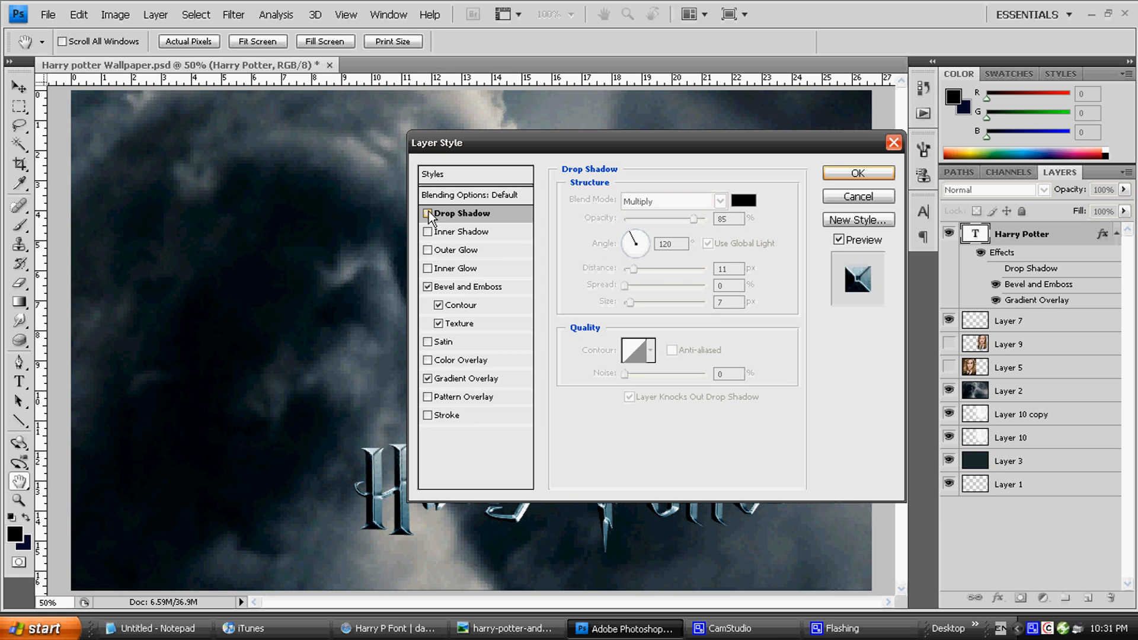
pyautogui.click(428, 212)
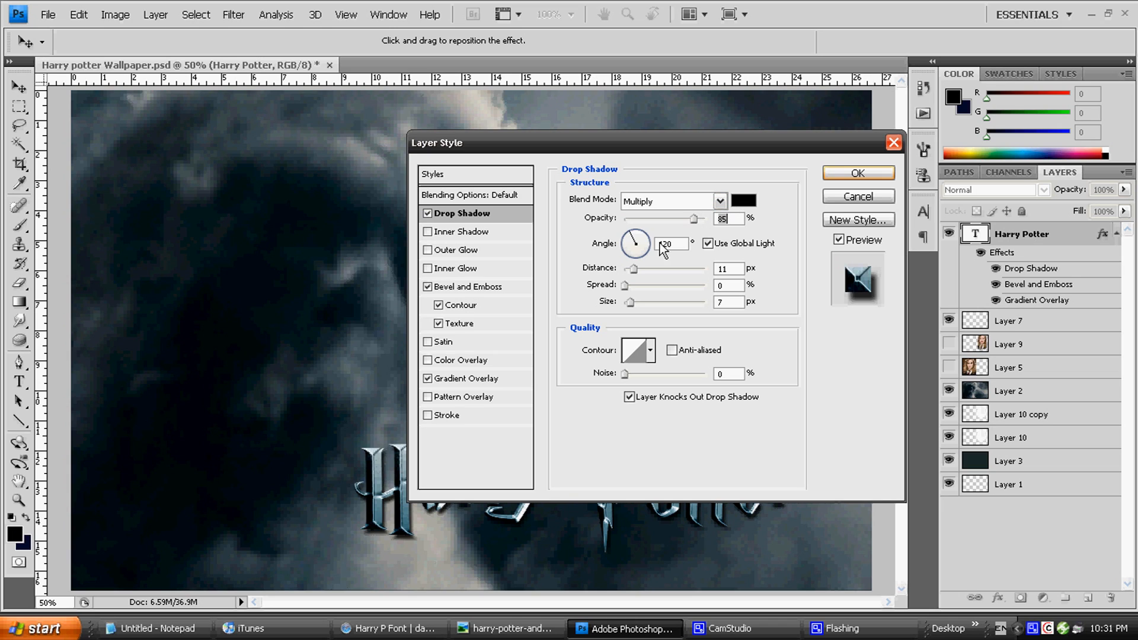
pyautogui.click(708, 243)
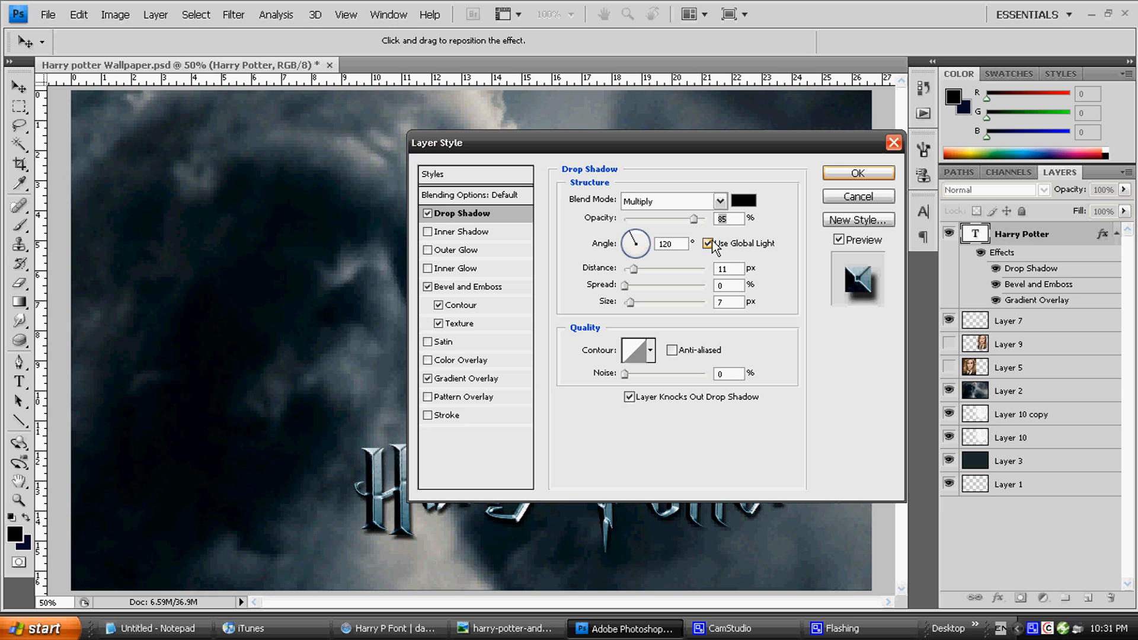
pyautogui.moveTo(709, 243)
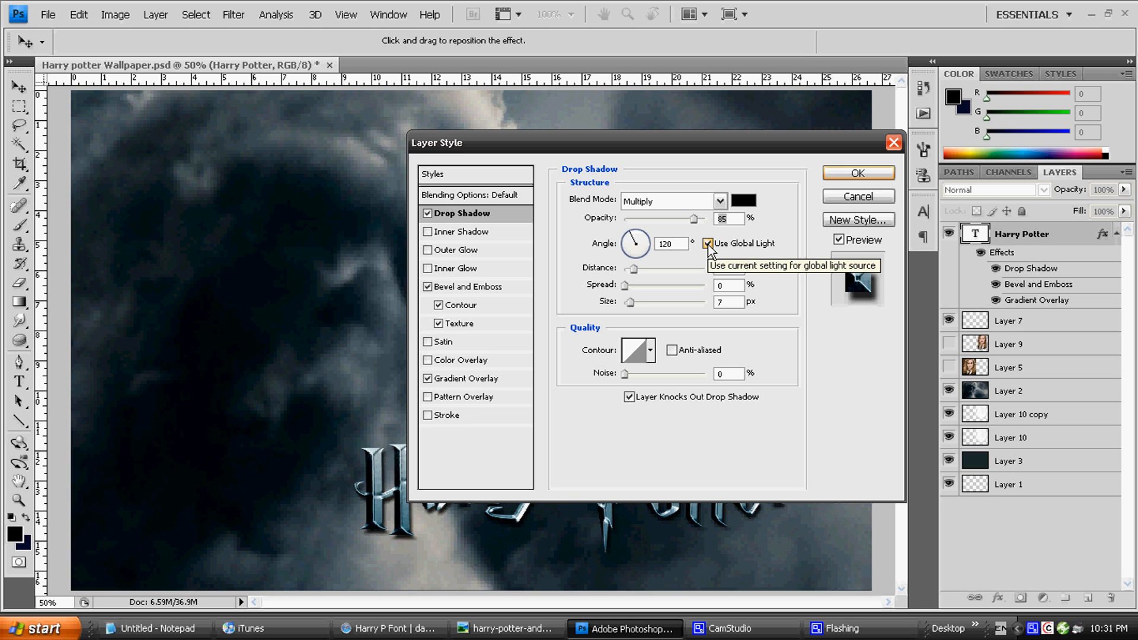
pyautogui.moveTo(632, 269); pyautogui.dragTo(642, 269)
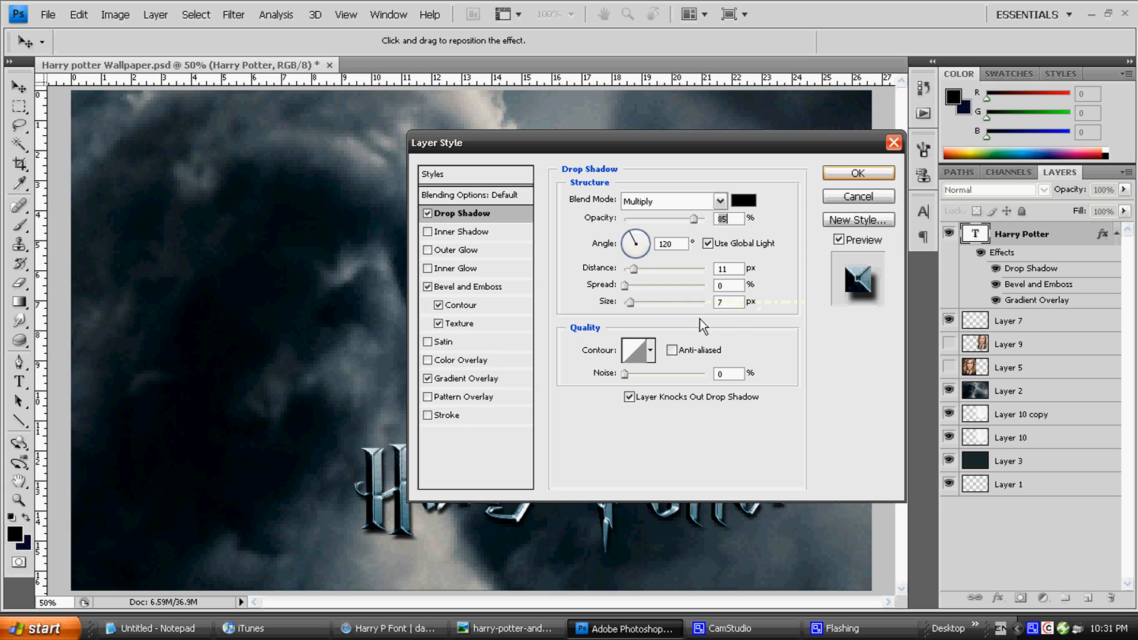
pyautogui.moveTo(660, 319)
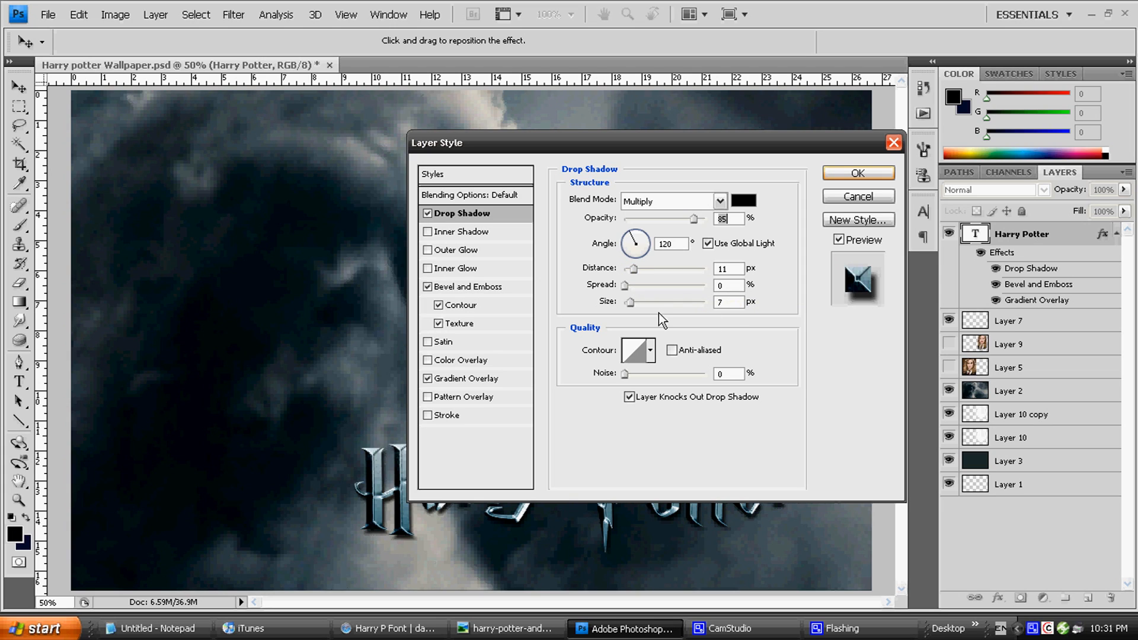
pyautogui.moveTo(642, 311)
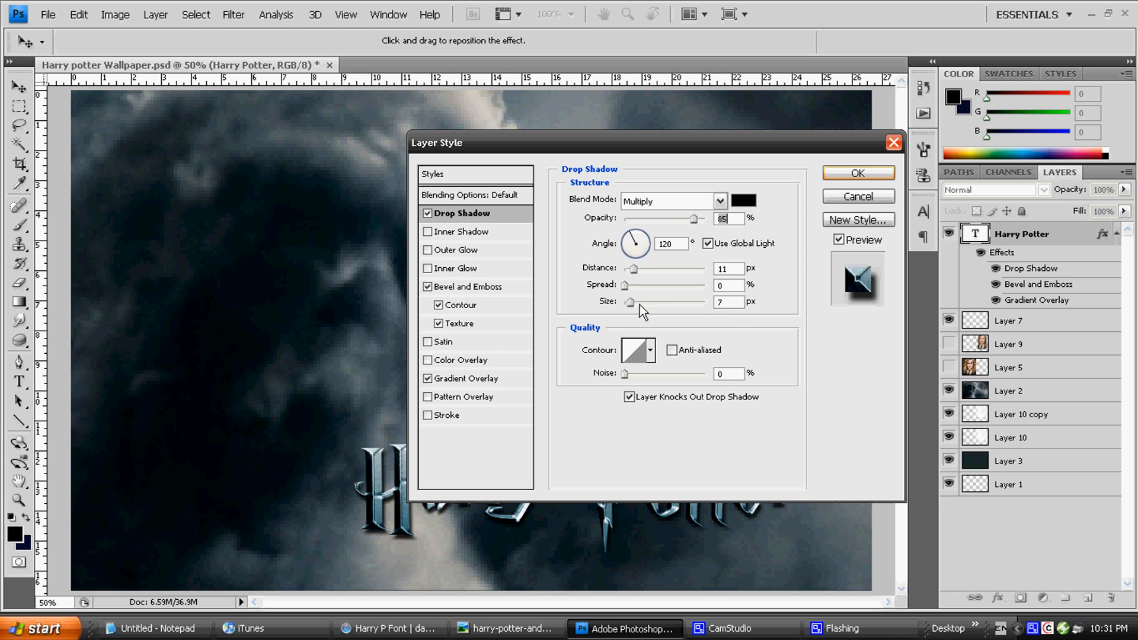
pyautogui.moveTo(653, 352)
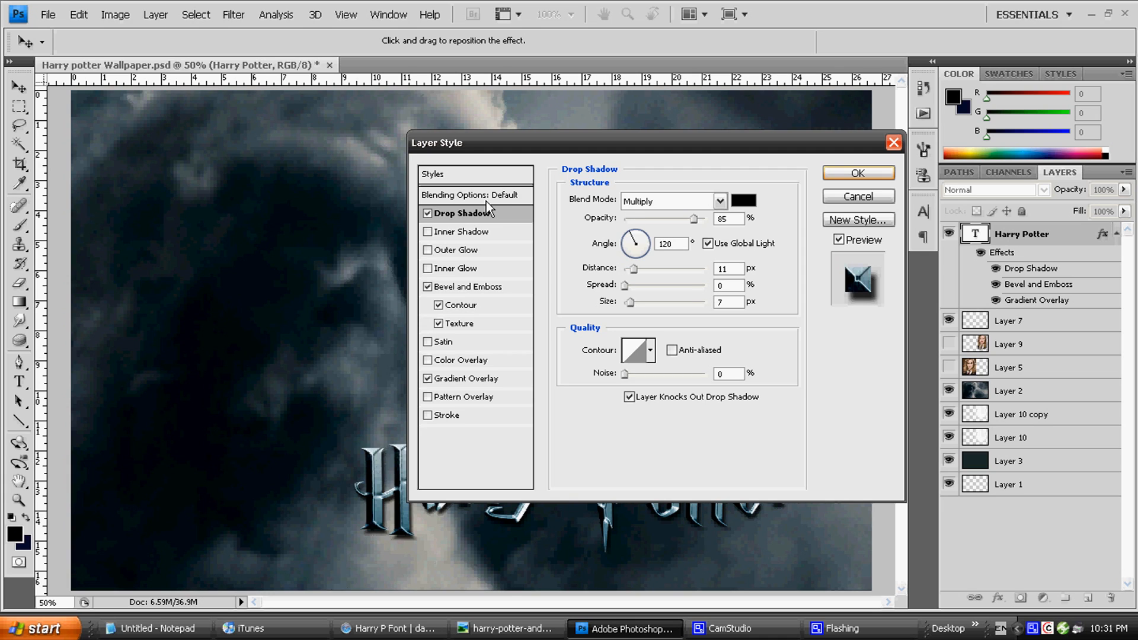
pyautogui.moveTo(490, 206)
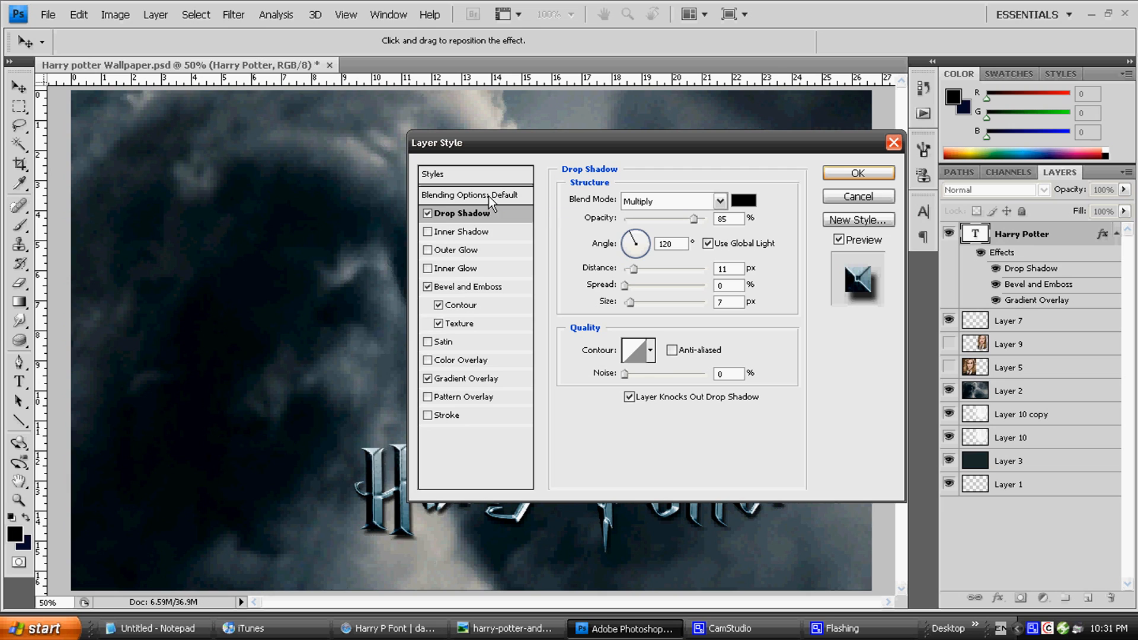
# View Blending Options, then show the saved Styles library containing the Harry Potter 5 style
pyautogui.click(472, 195)
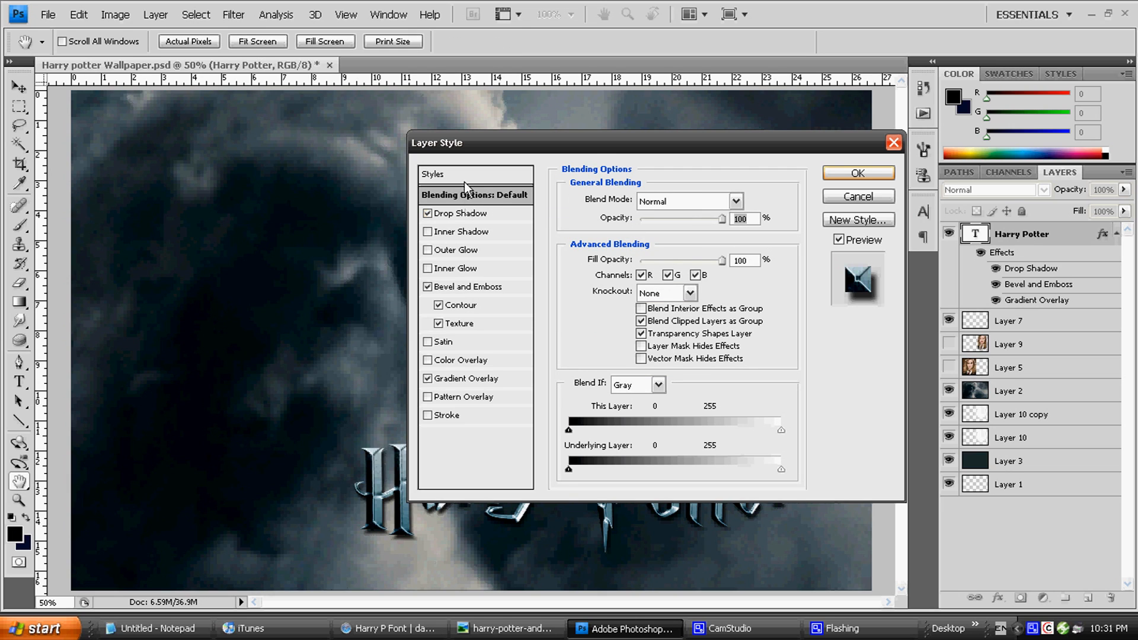
pyautogui.click(433, 174)
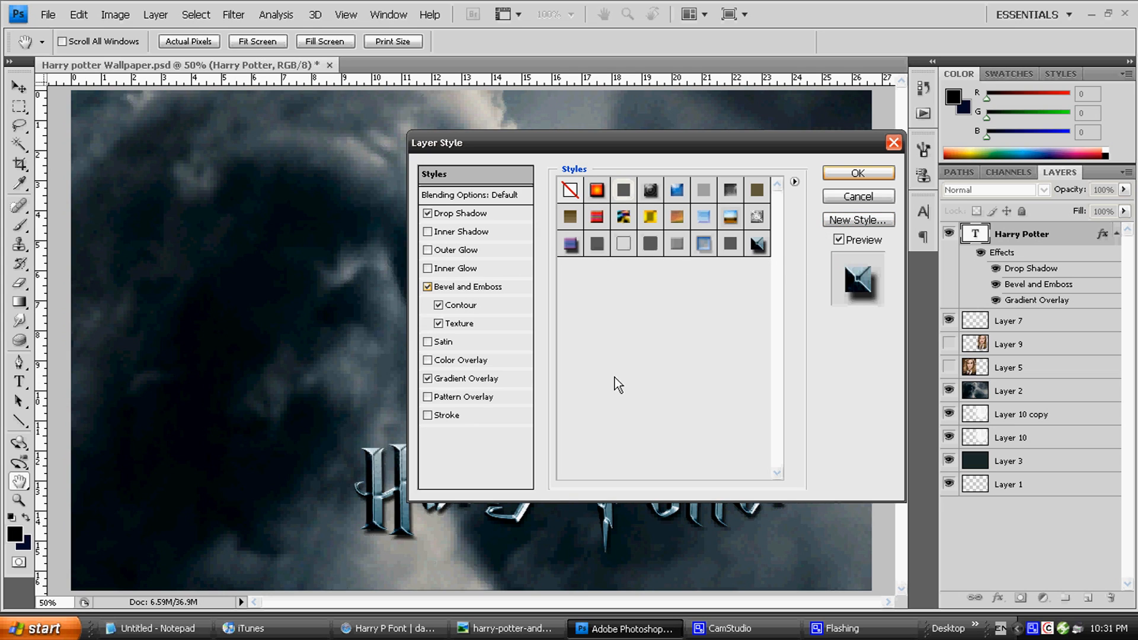
pyautogui.moveTo(739, 308)
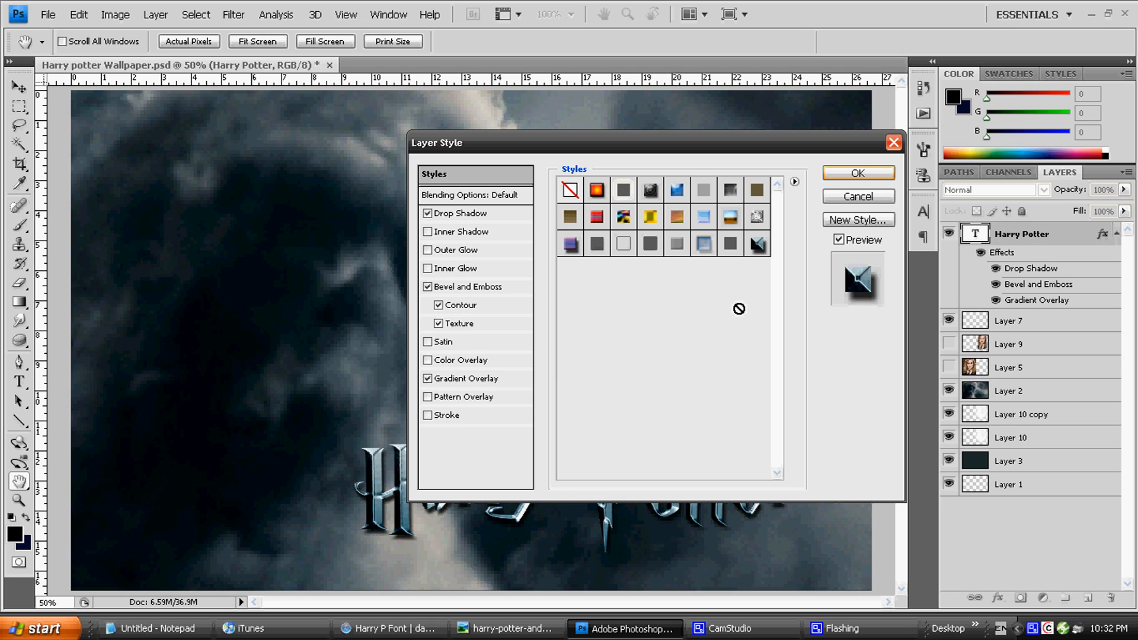
pyautogui.moveTo(753, 250)
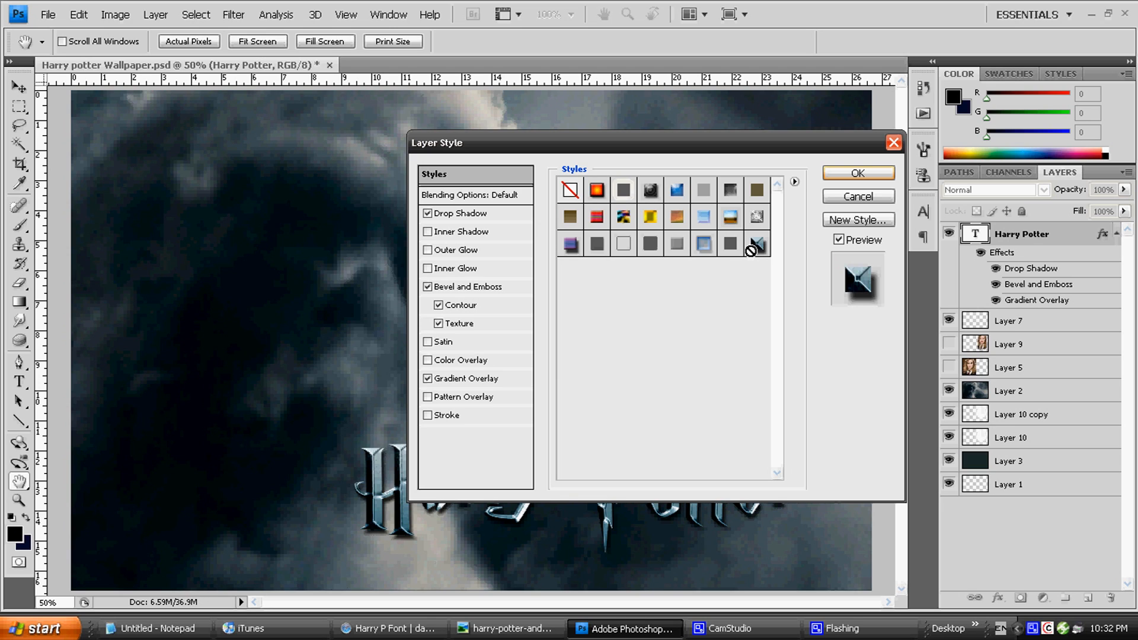
pyautogui.moveTo(755, 243)
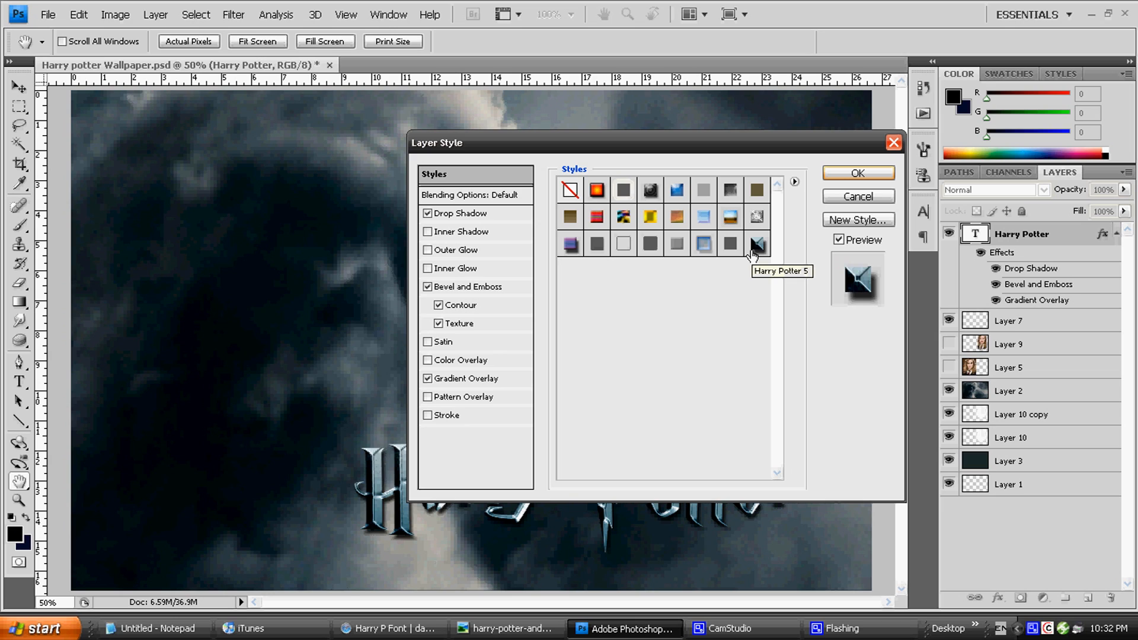